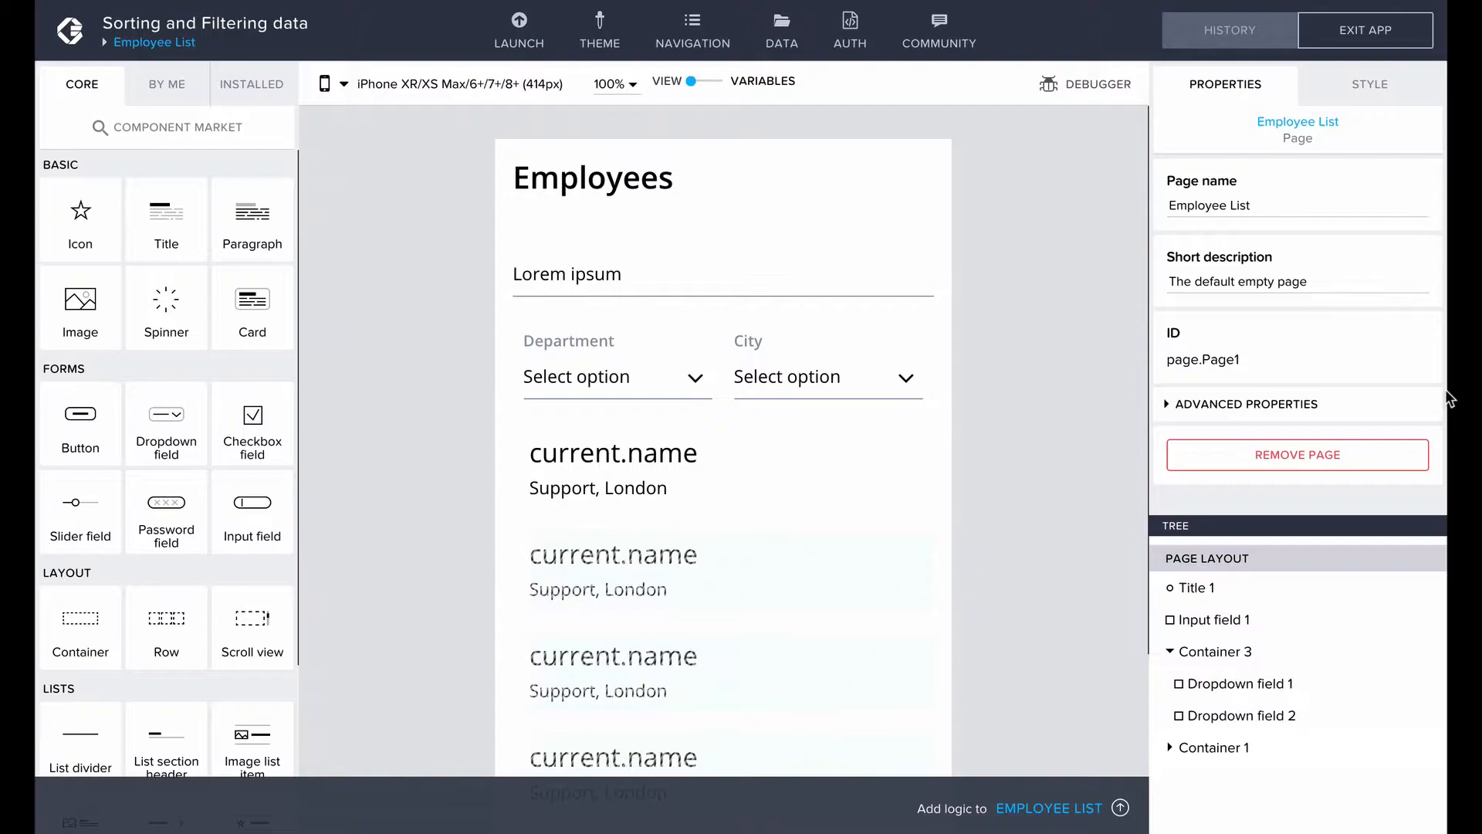
Demo the finished Employee List preview with name search and department/city filters, then return to the bare page
{"action": "left_click", "coordinate": [519, 23]}
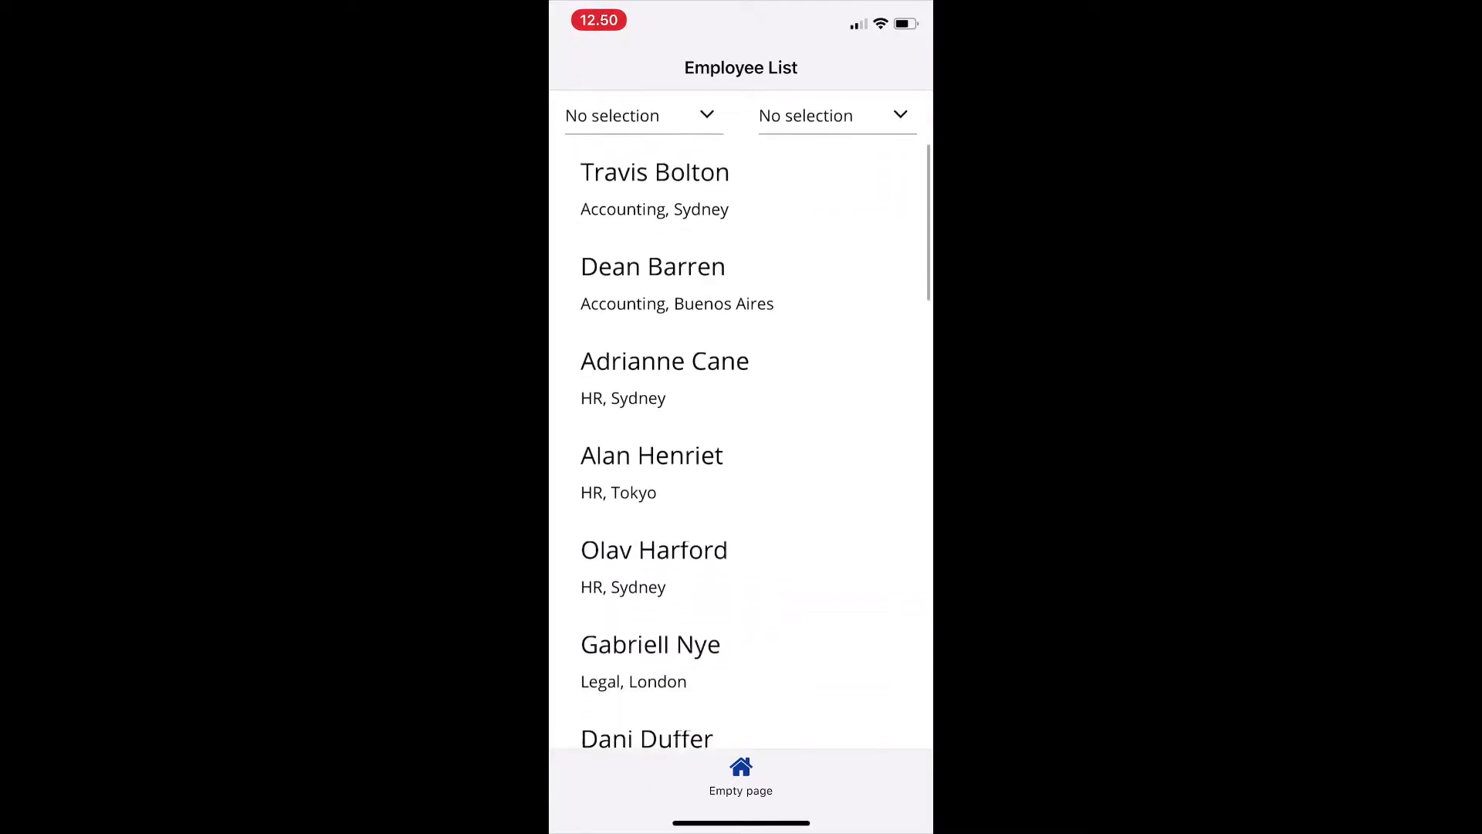
{"action": "scroll", "scroll_direction": "down", "scroll_amount": 3}
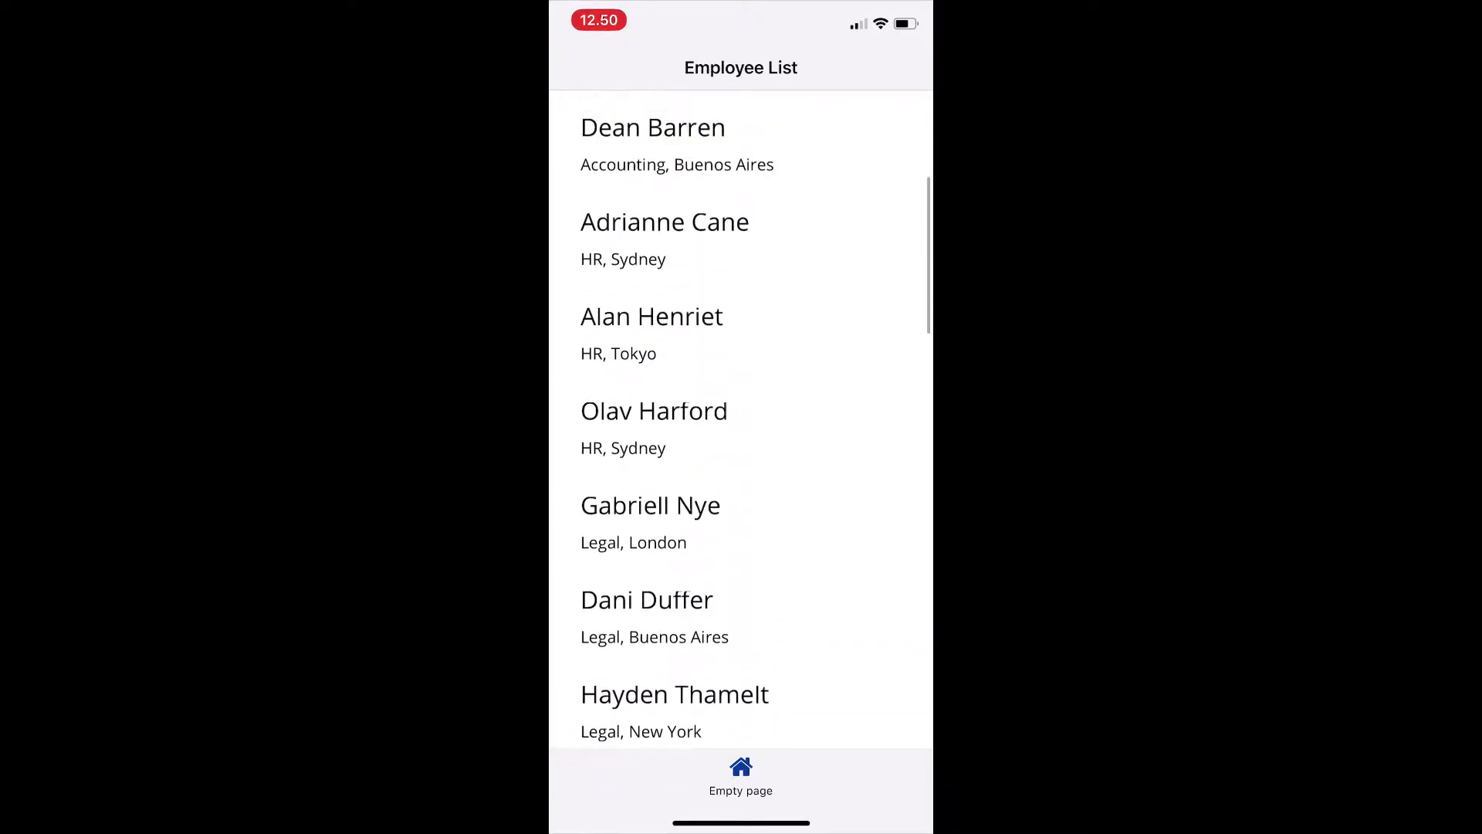
{"action": "scroll", "scroll_direction": "down", "scroll_amount": 3}
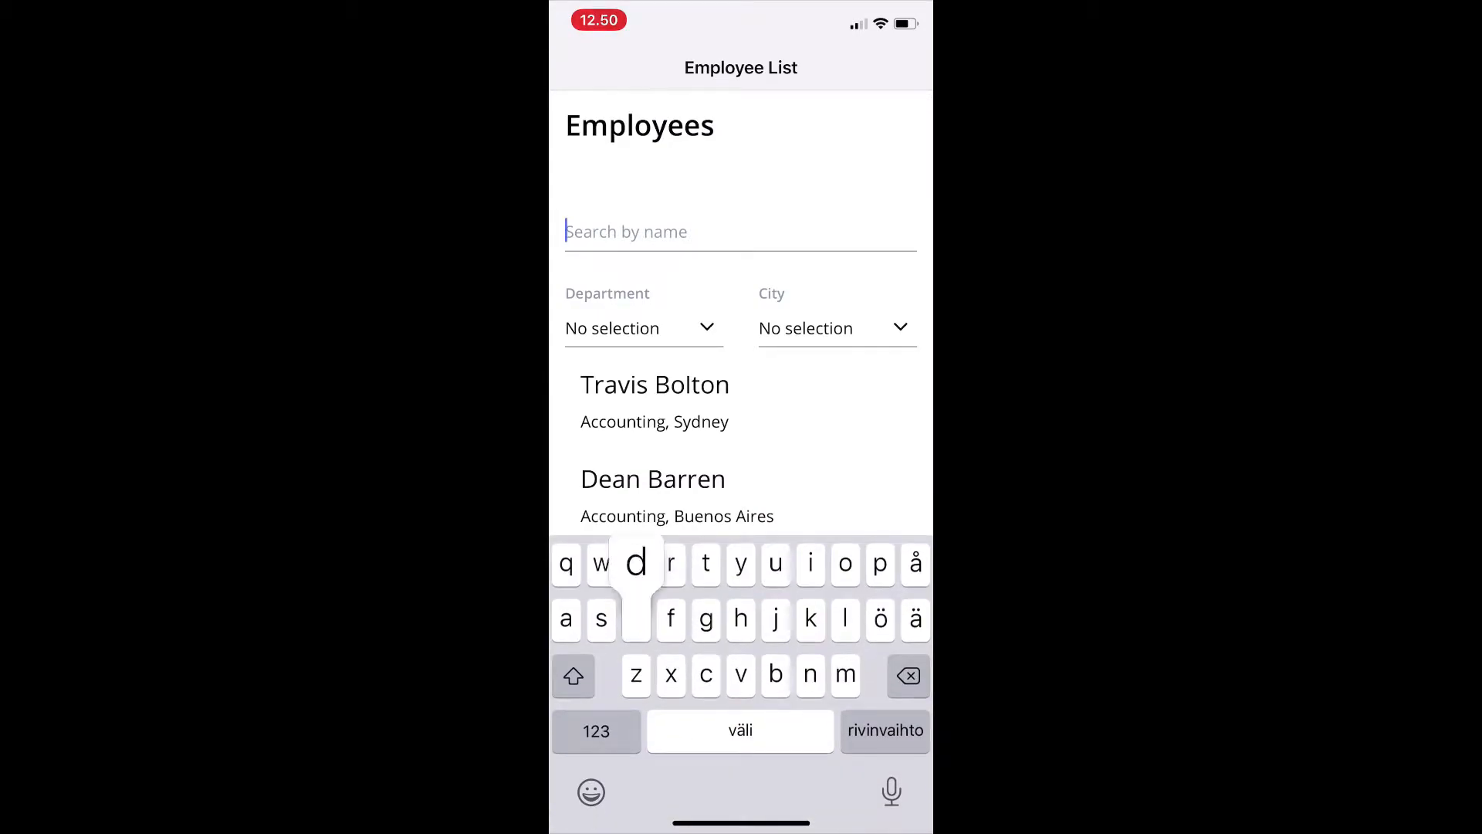
{"action": "type", "text": "a"}
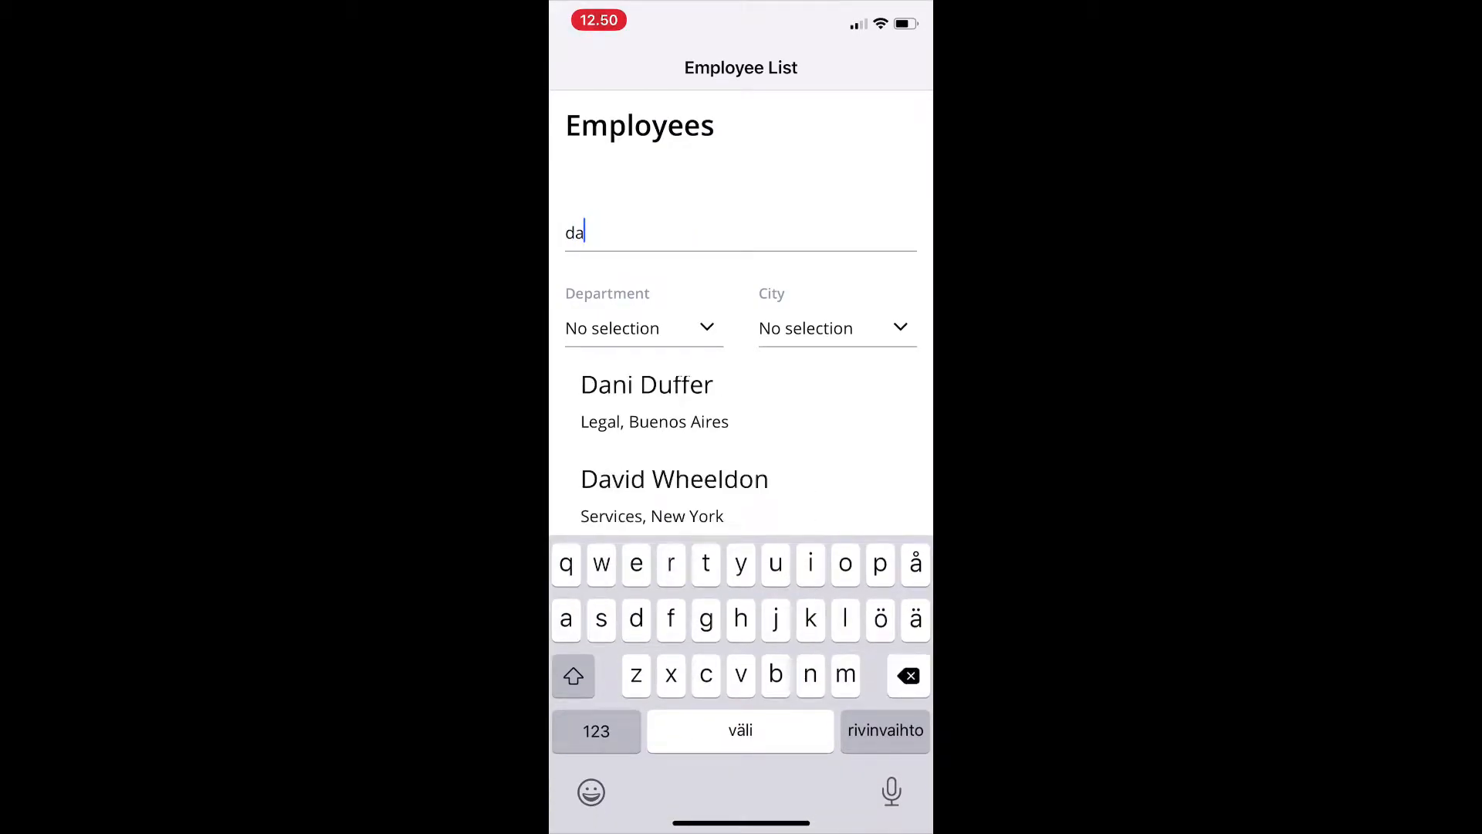
{"action": "left_click", "coordinate": [642, 327]}
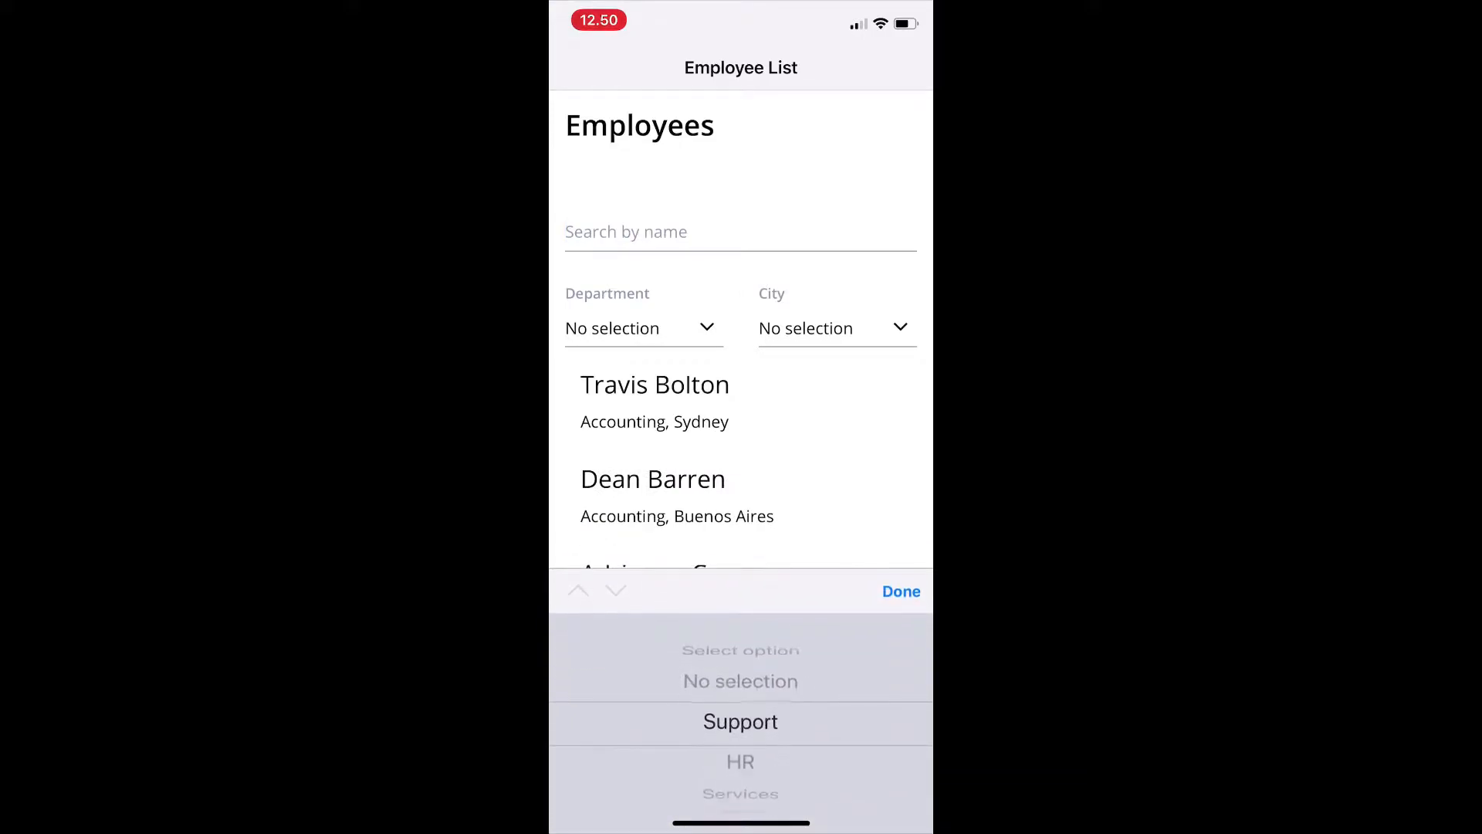
{"action": "left_click", "coordinate": [739, 721]}
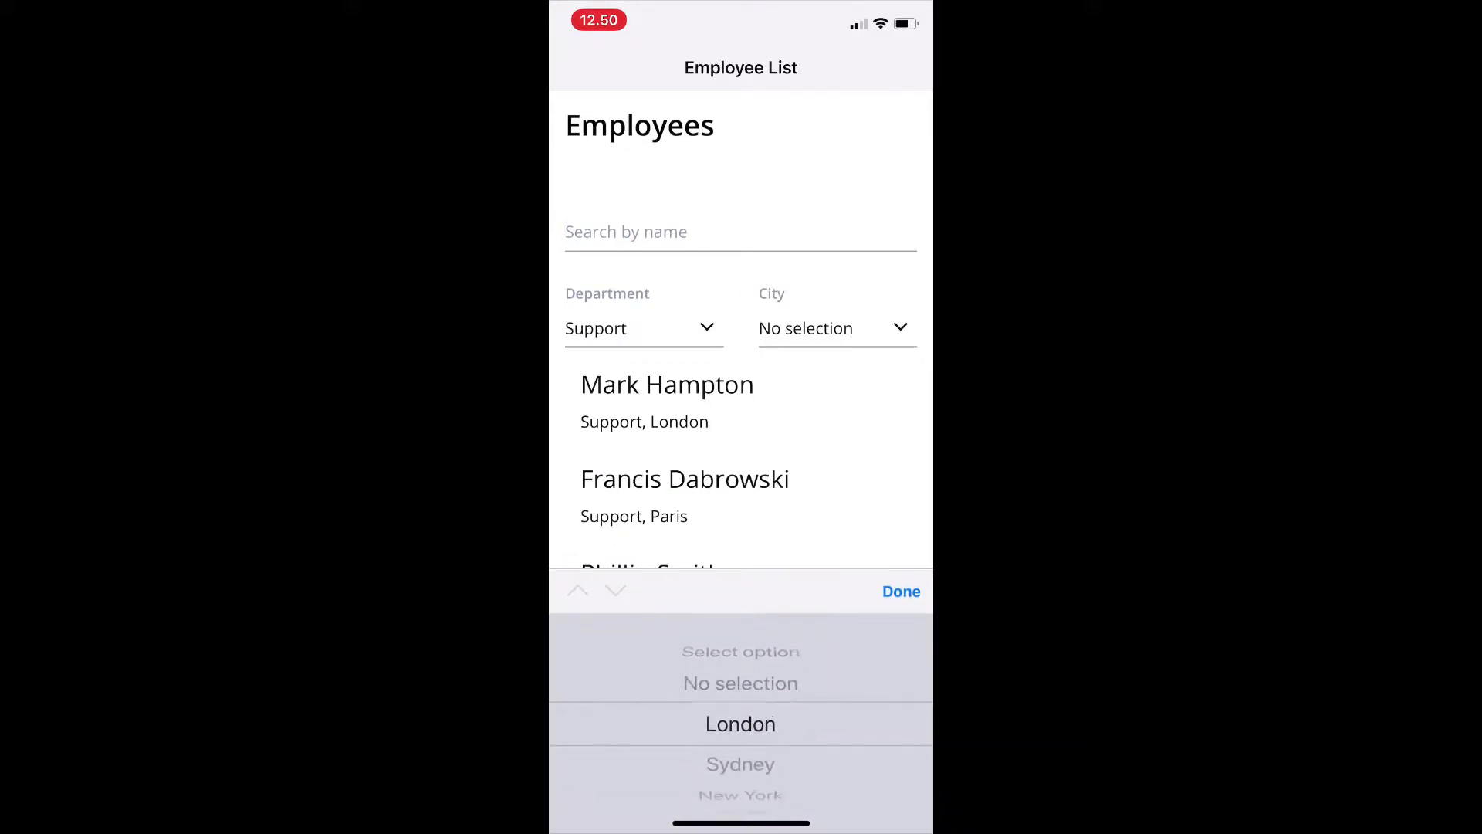
{"action": "left_click", "coordinate": [898, 591]}
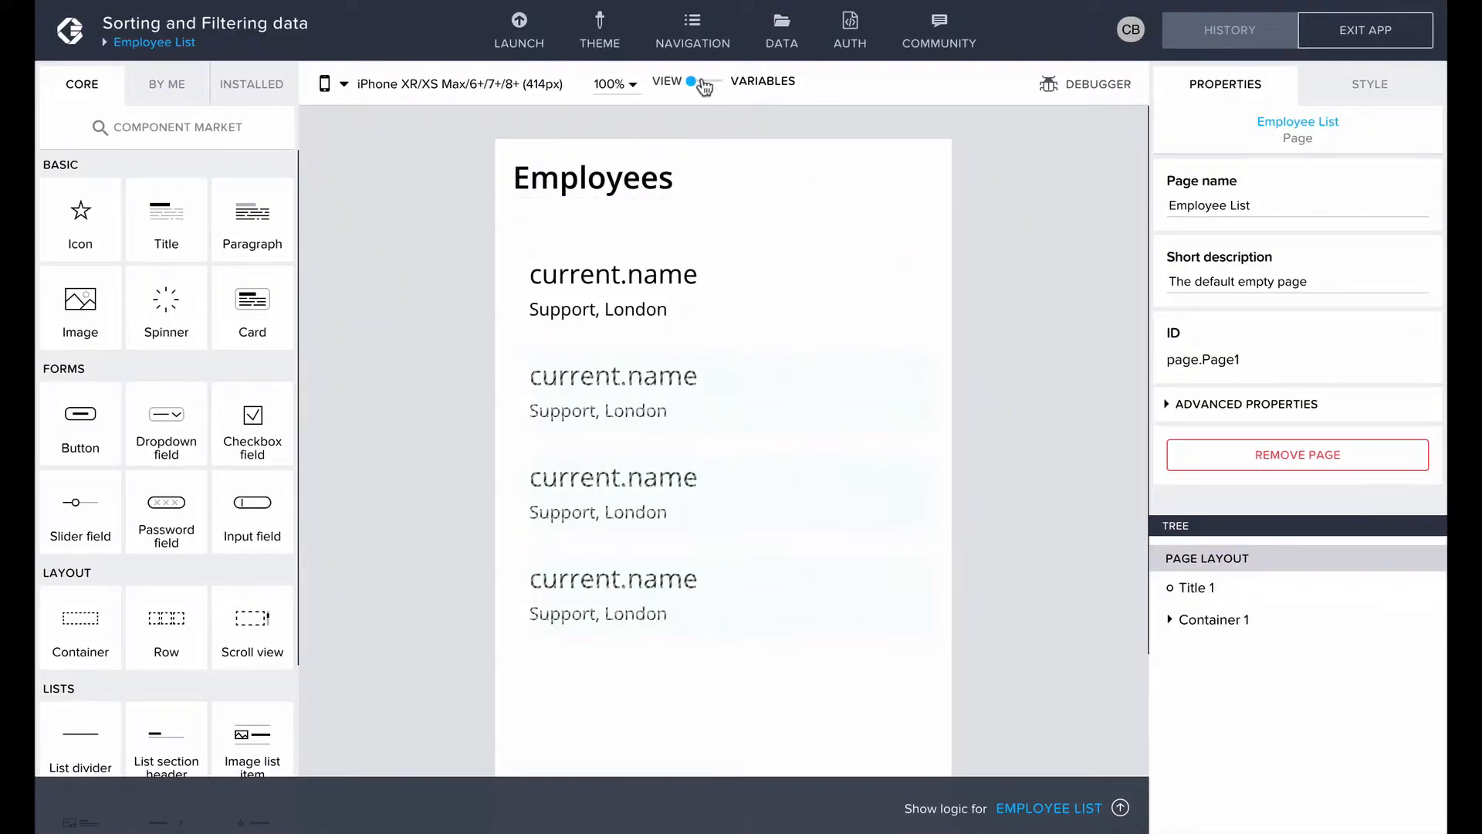
{"action": "left_click", "coordinate": [701, 83]}
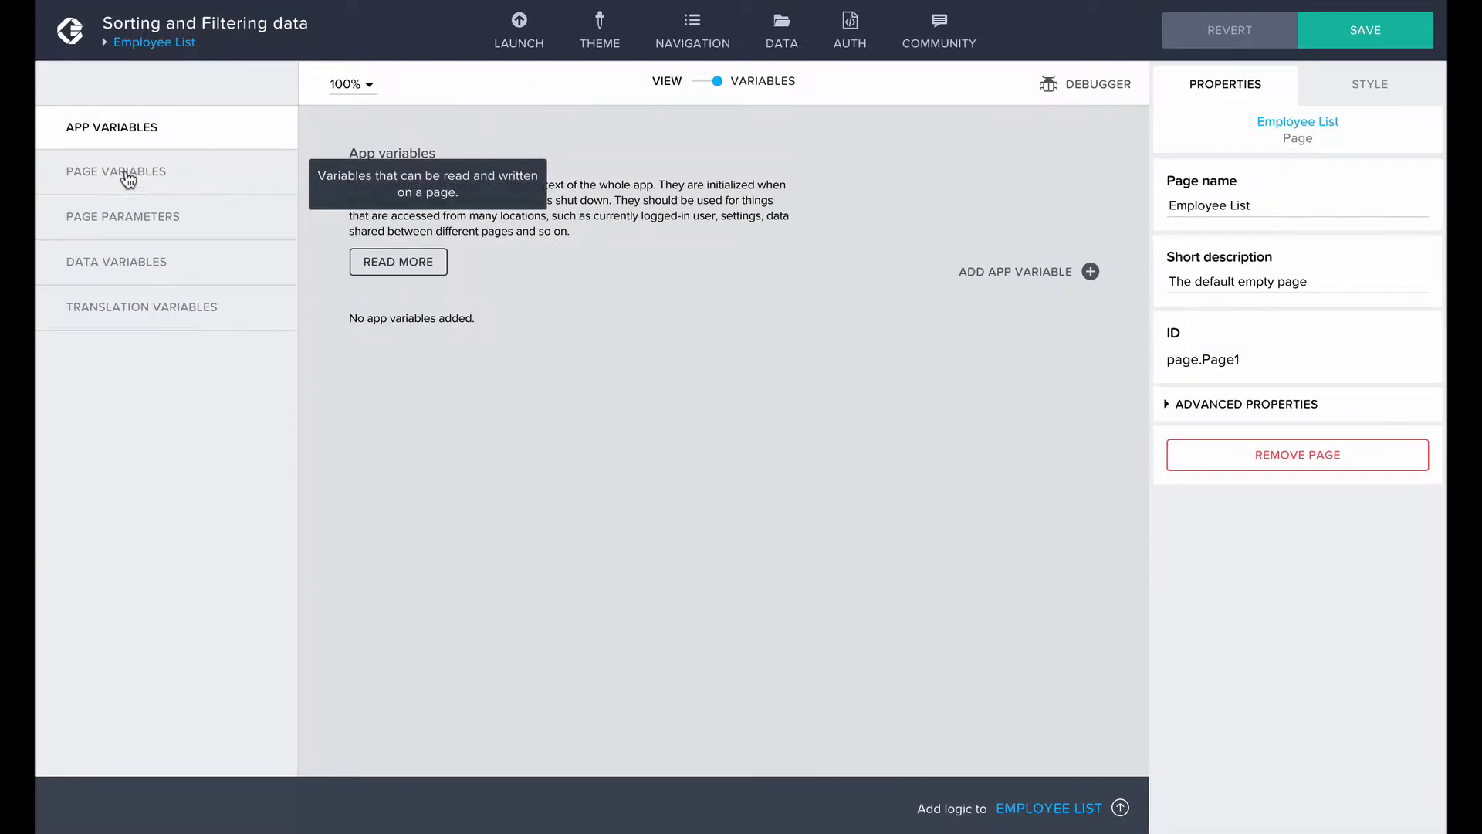
{"action": "left_click", "coordinate": [115, 171]}
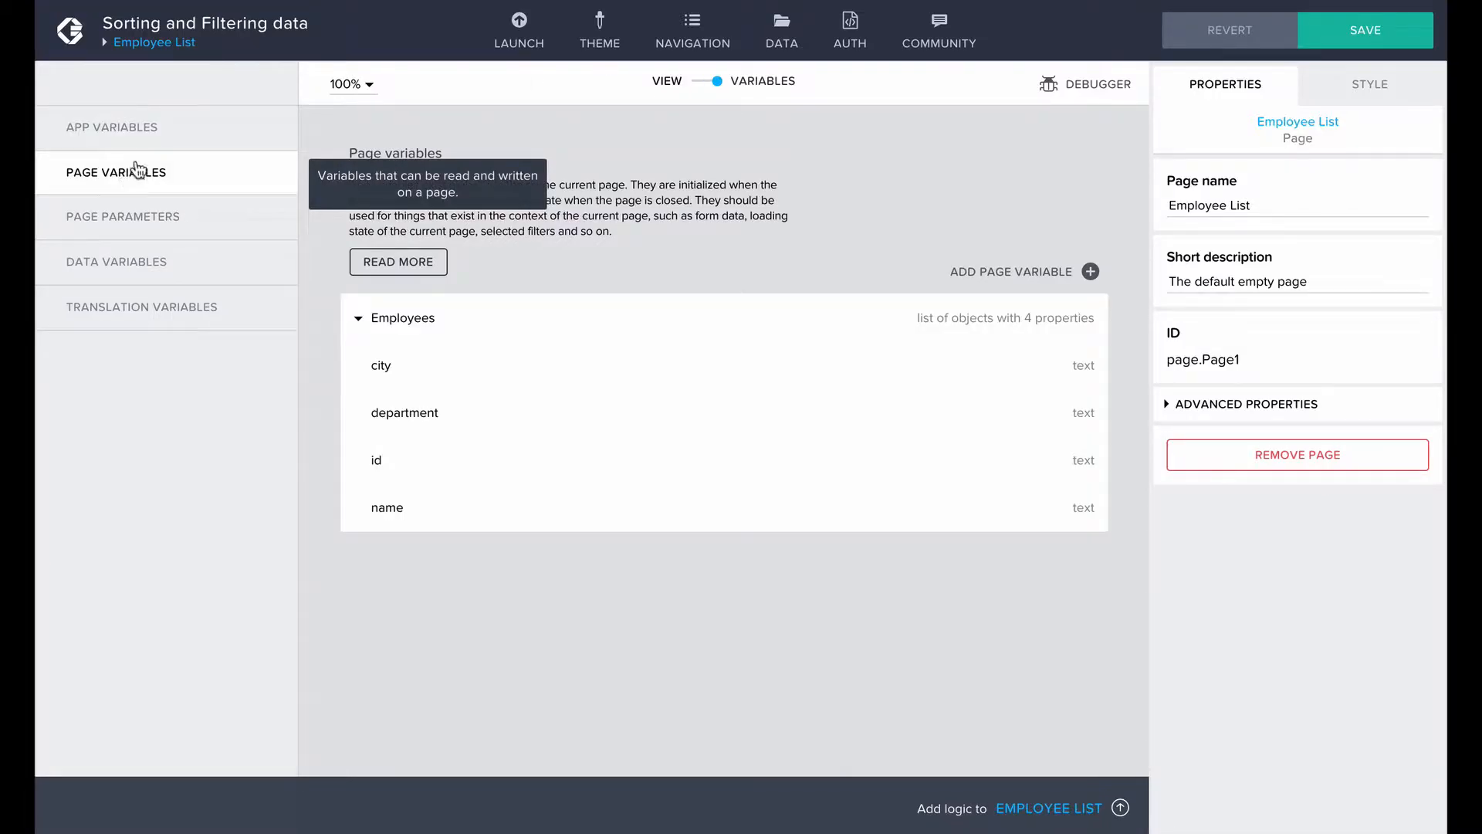
{"action": "left_click", "coordinate": [701, 81]}
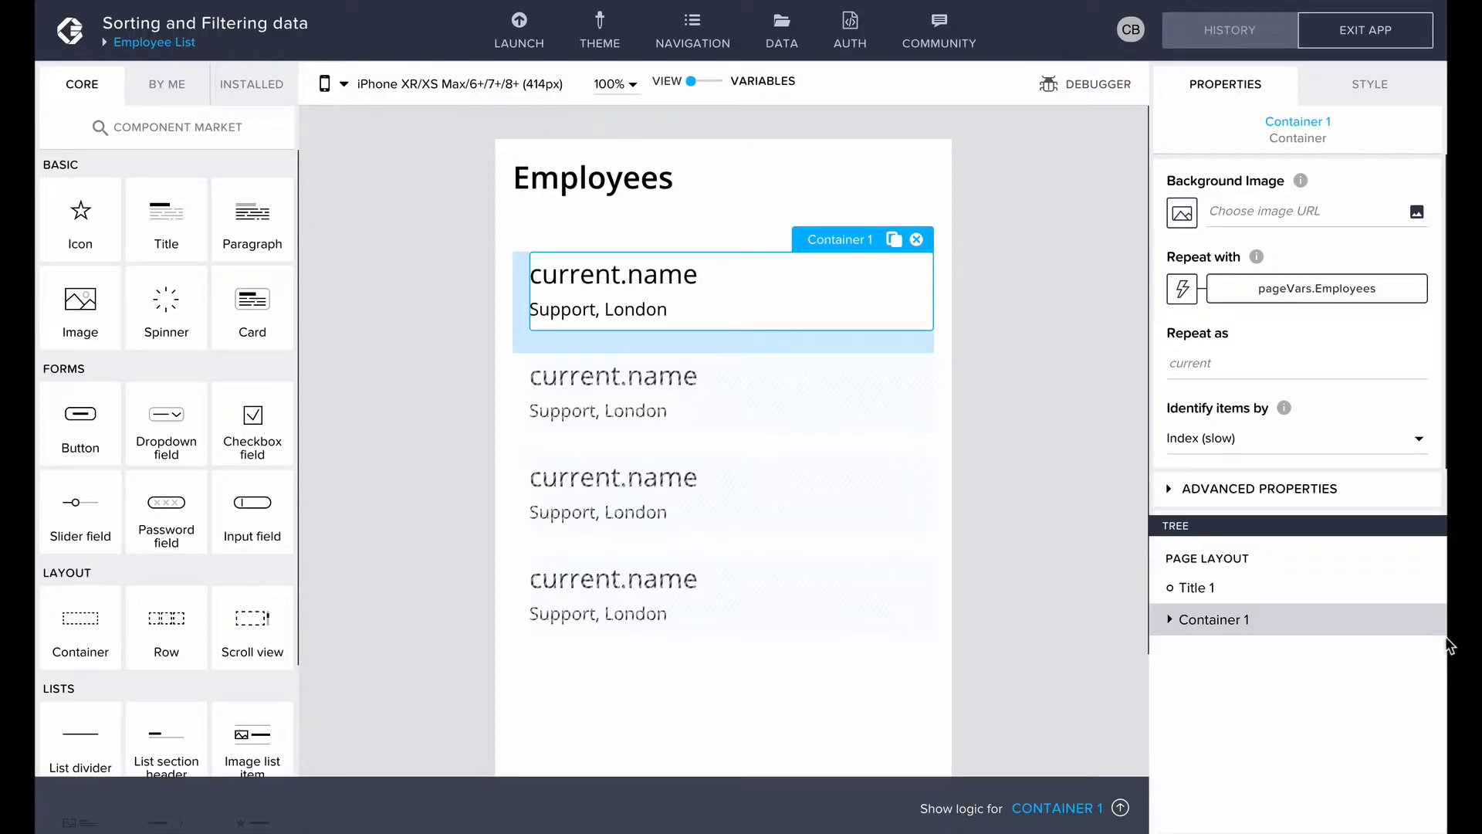
{"action": "mouse_move", "coordinate": [1313, 289]}
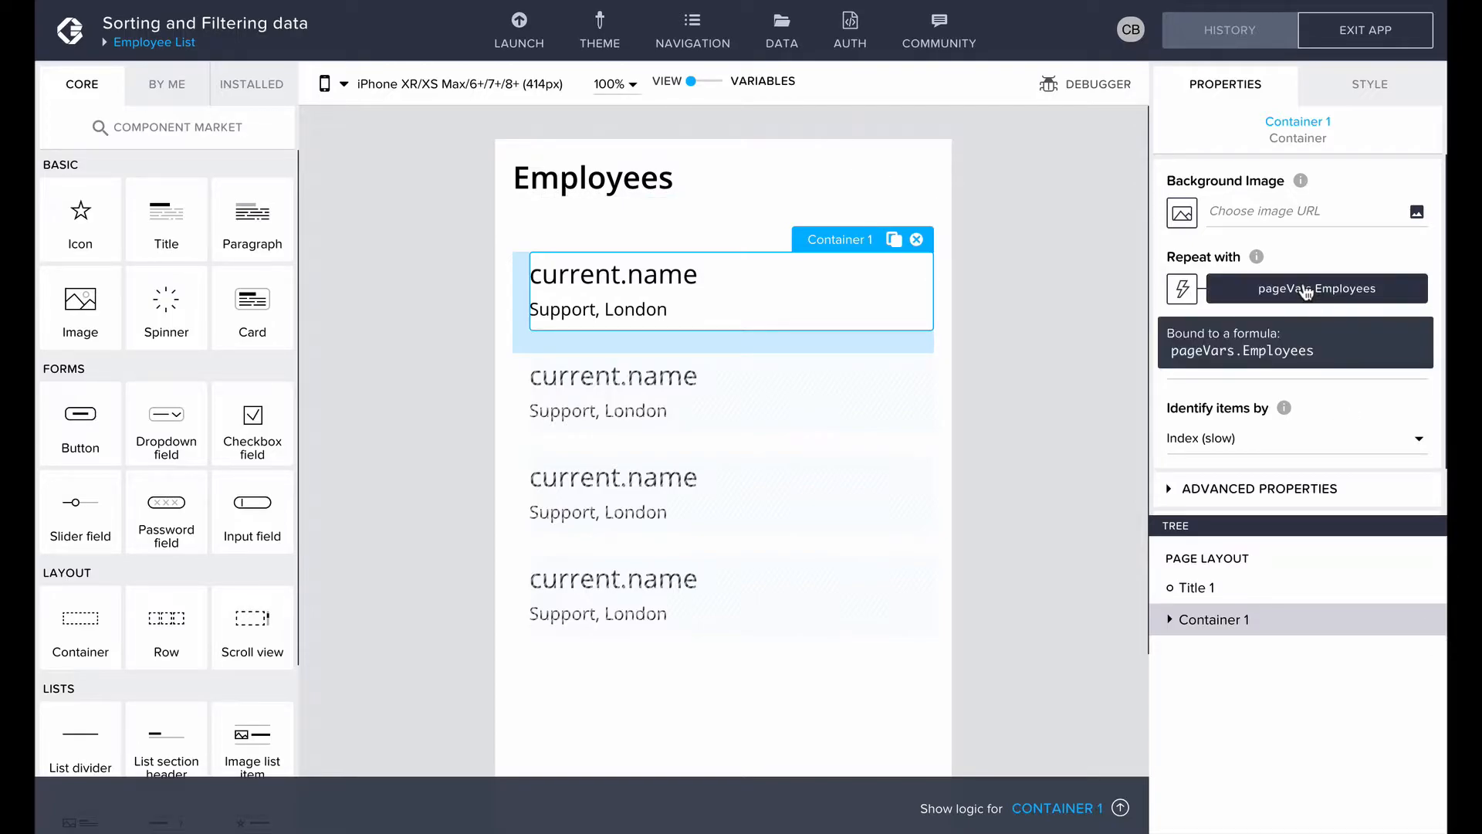
Repeat the employee item with SORT_BY_KEY(pageVars.Employees, "department") and save the app
{"action": "left_click", "coordinate": [1315, 289]}
{"action": "type", "text": "SORT_BY_KEY(pageVars.Employees, \"department\")"}
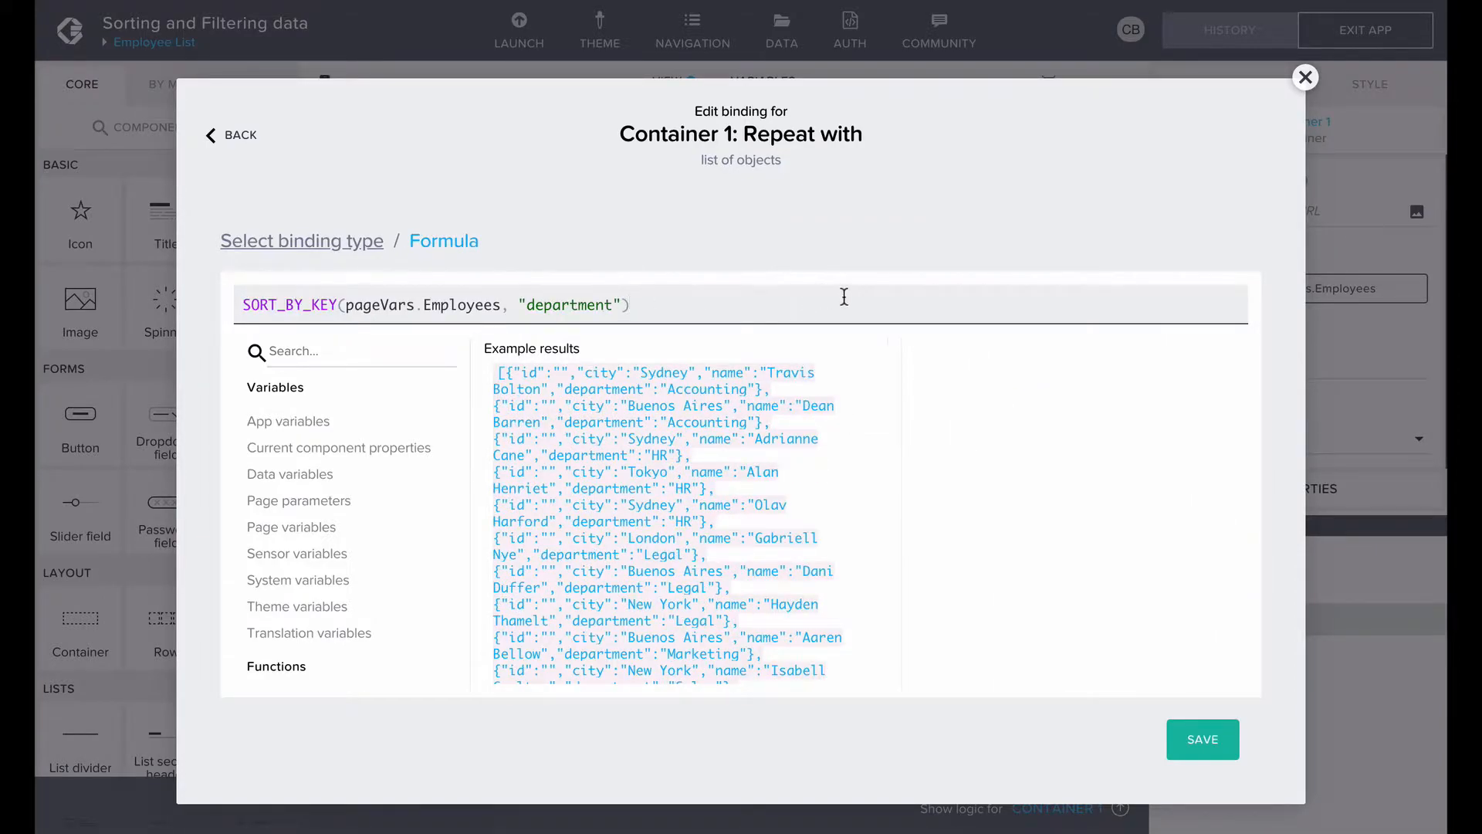
{"action": "mouse_move", "coordinate": [1281, 767]}
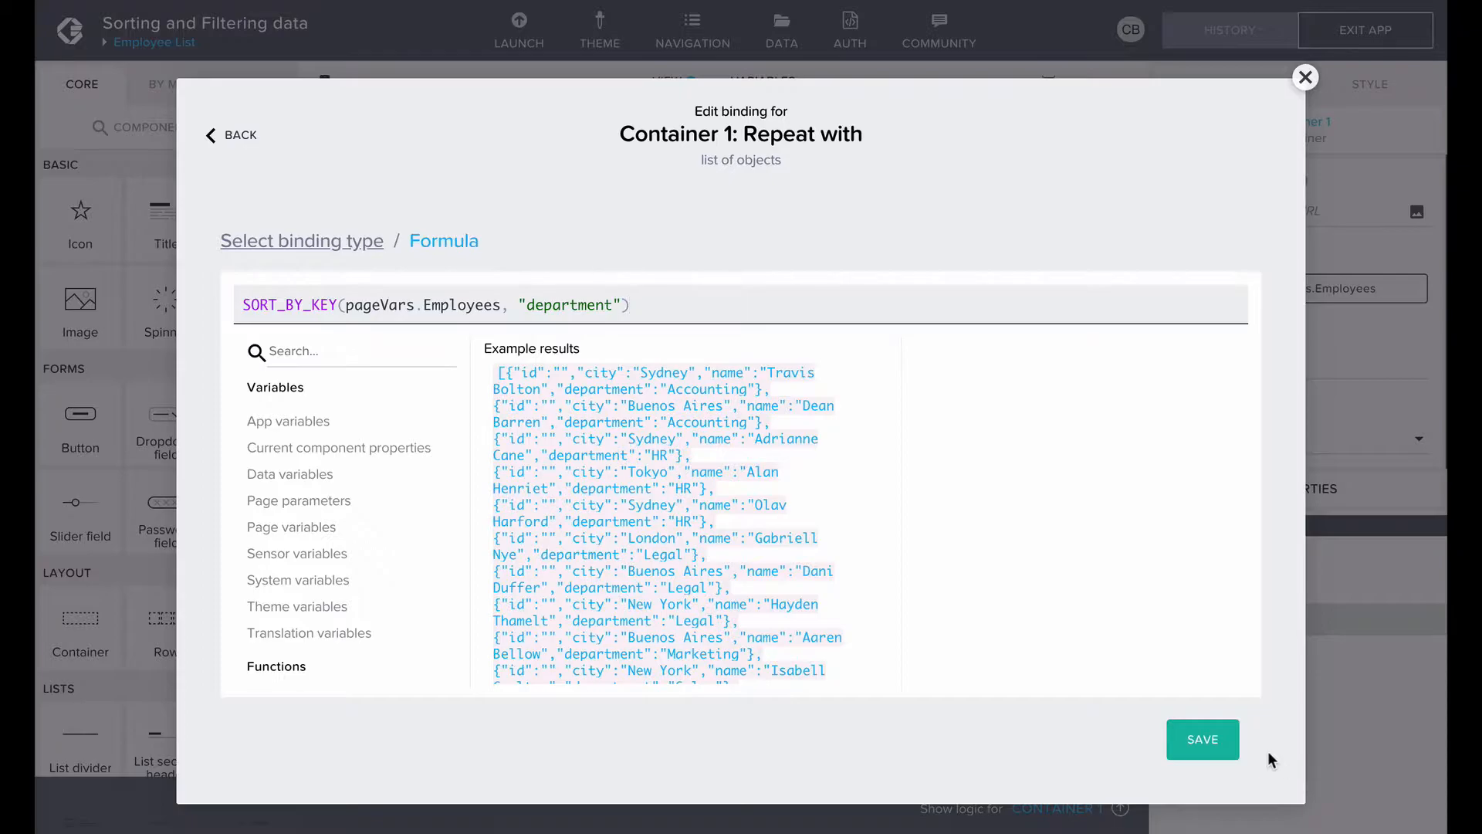
{"action": "left_click", "coordinate": [1201, 738]}
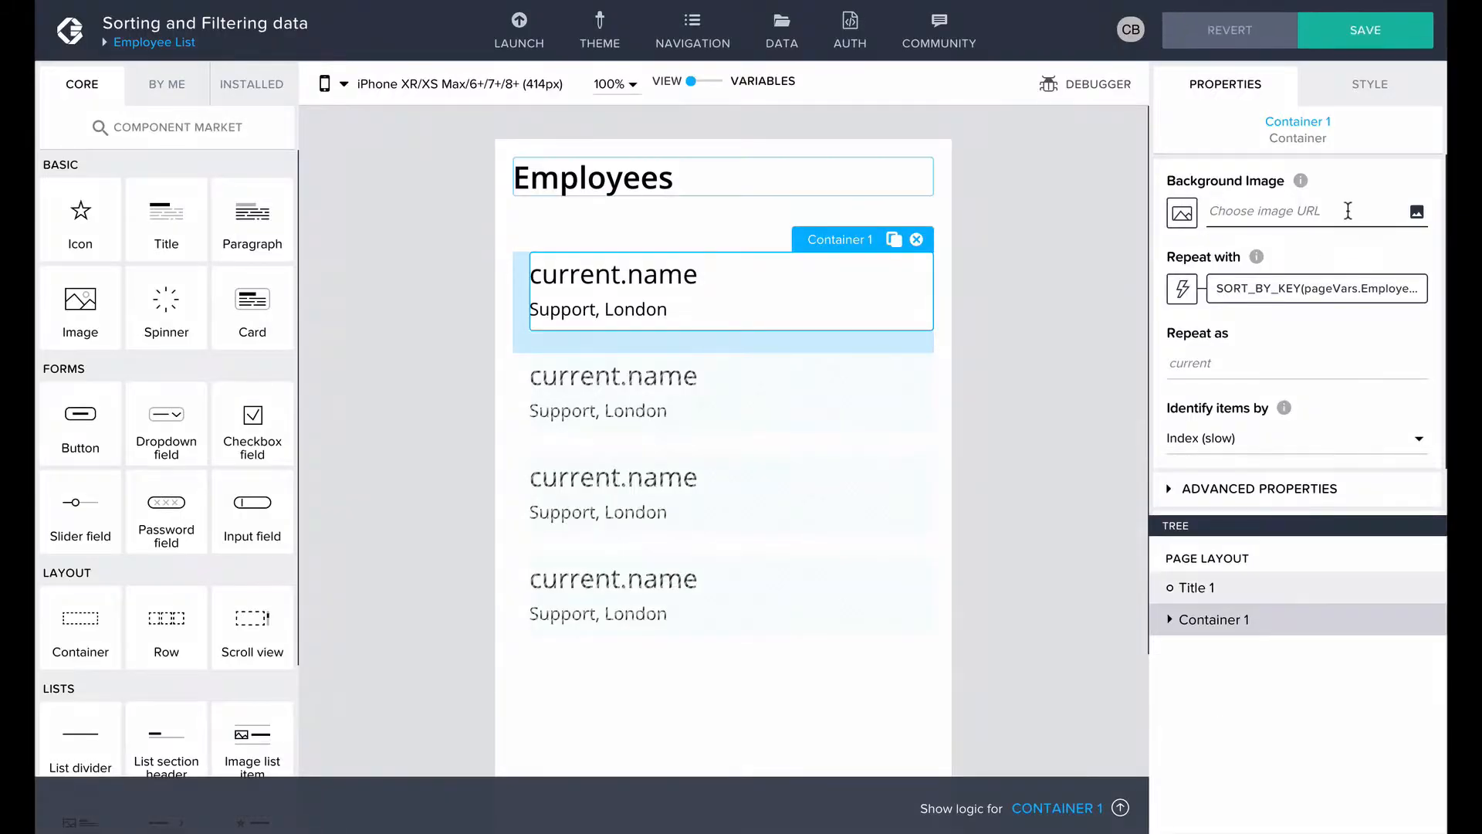
{"action": "left_click", "coordinate": [1365, 29]}
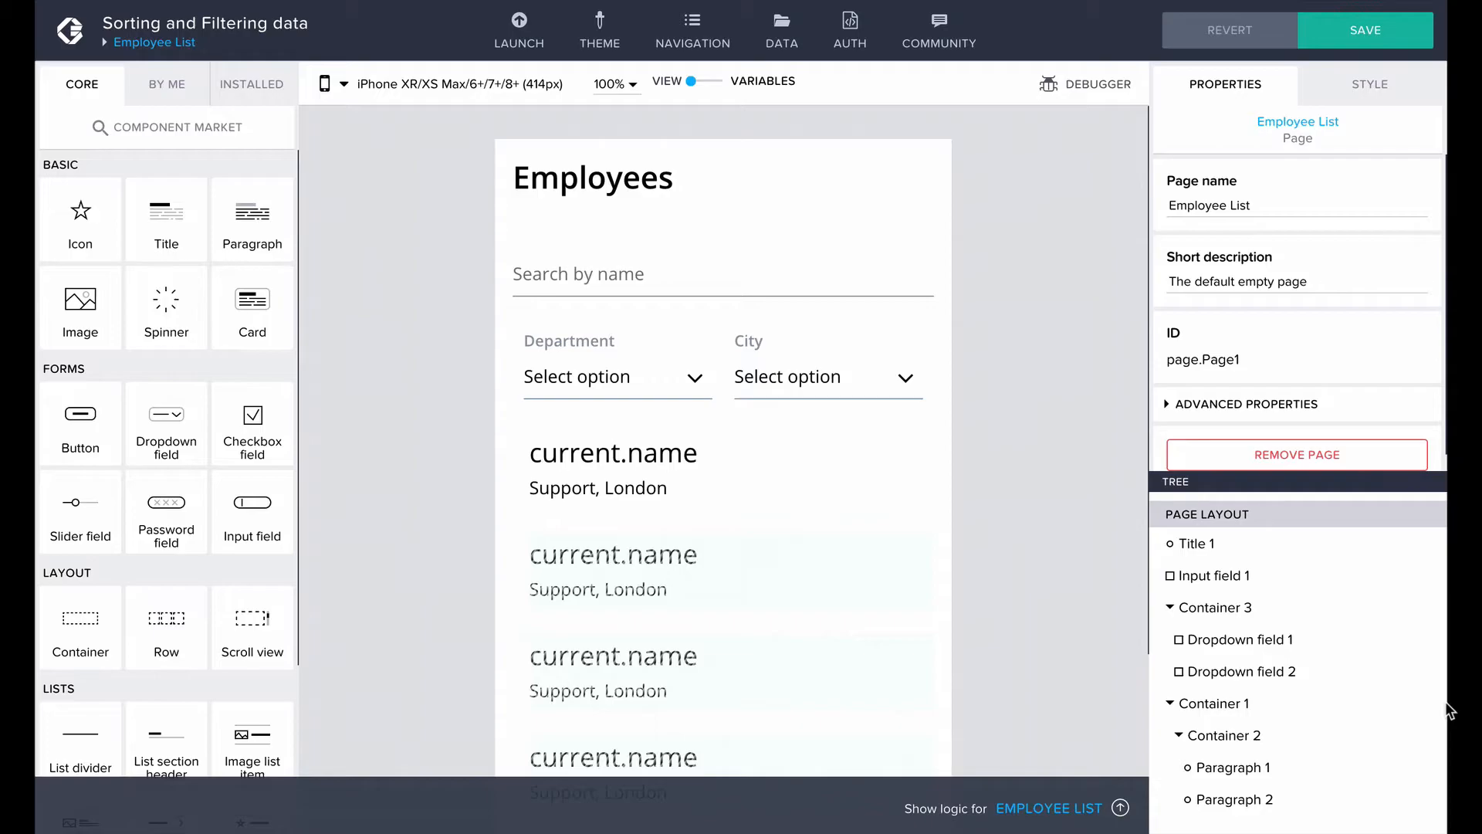
Bind the Department dropdown's options to MAP(pageVars.Employees, {label: item.department, value: item.department})
{"action": "left_click", "coordinate": [614, 377]}
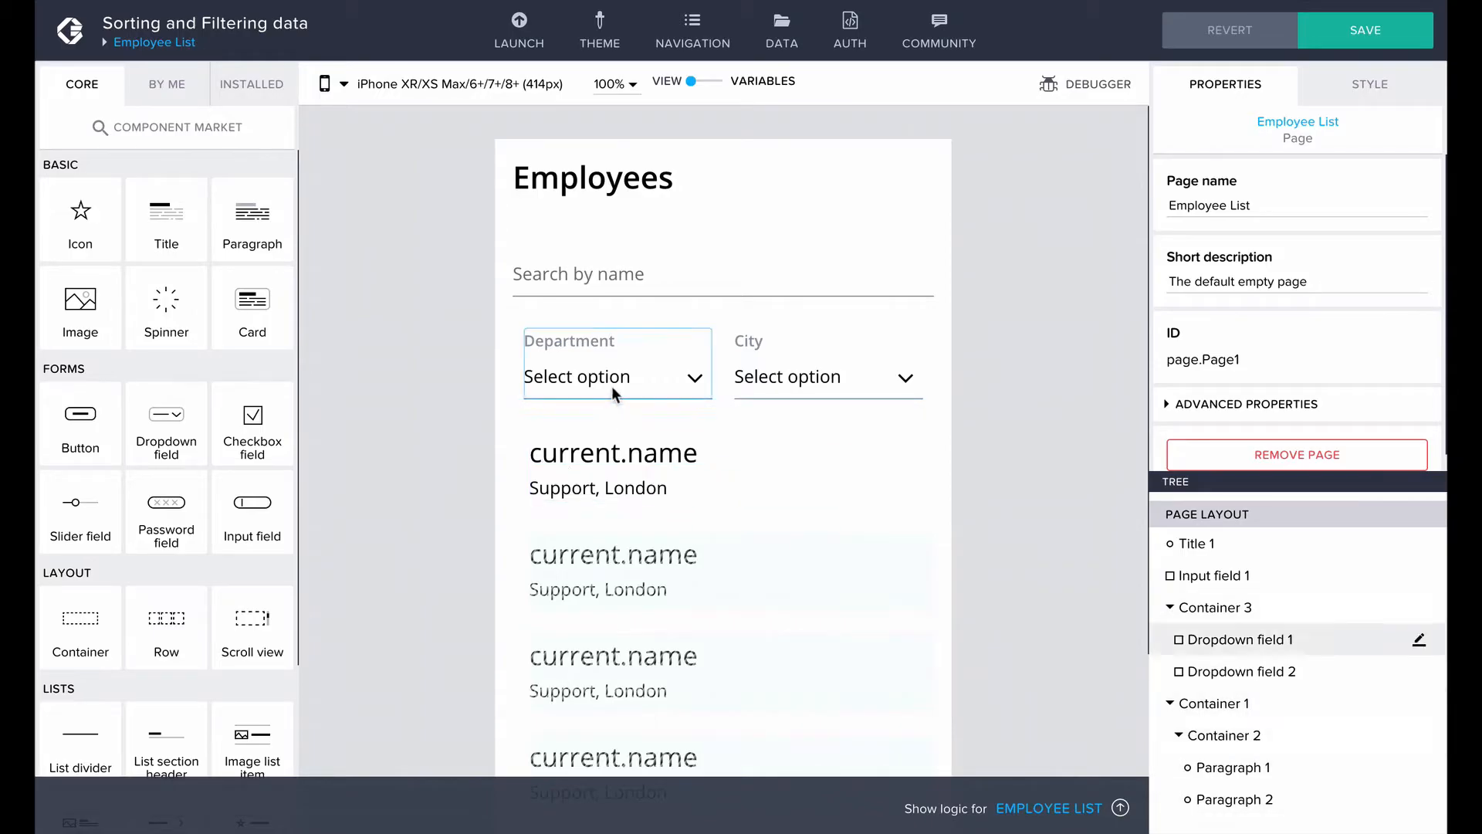
{"action": "left_click", "coordinate": [605, 377]}
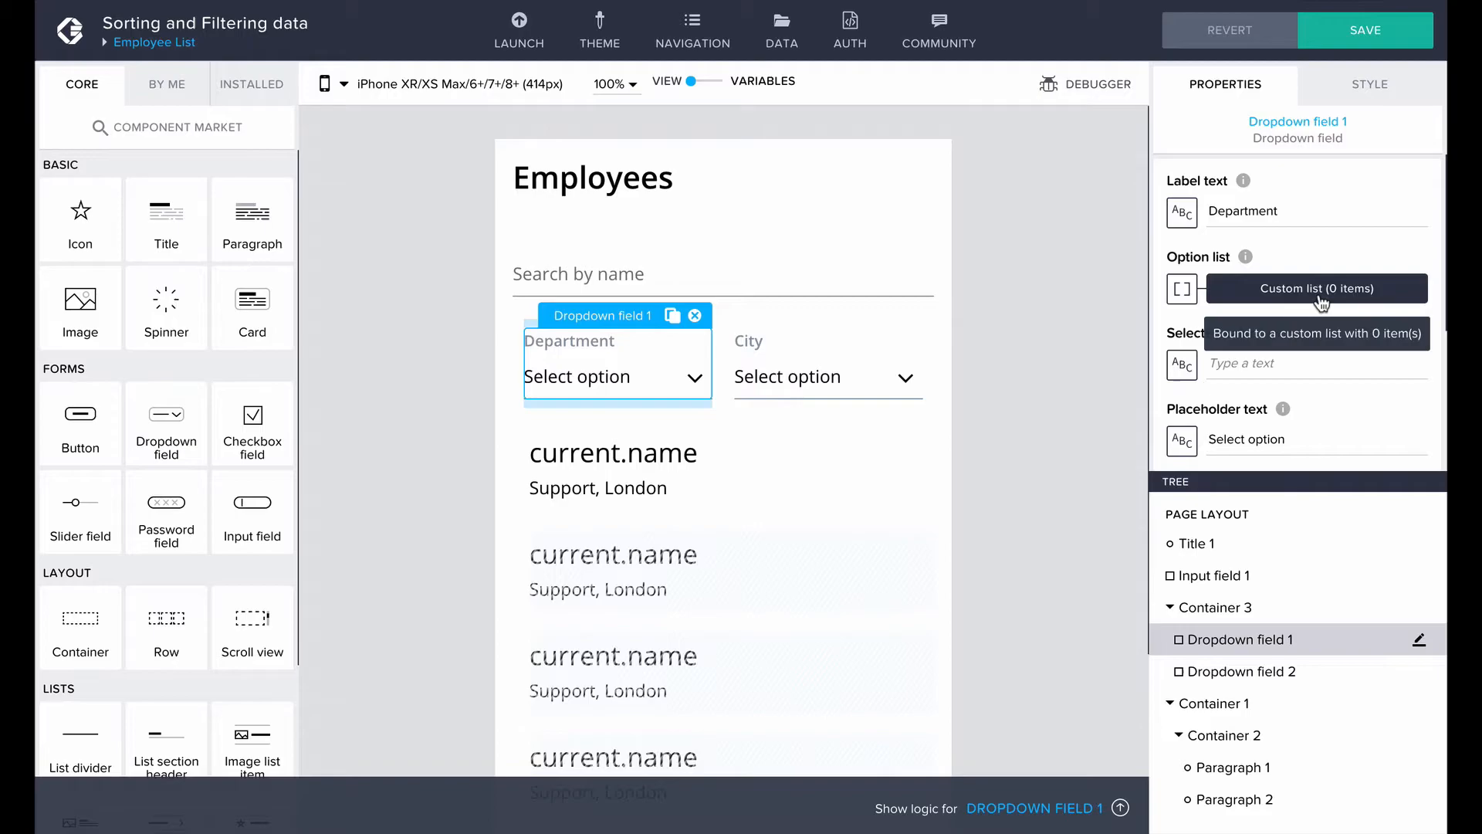
{"action": "left_click", "coordinate": [1317, 289]}
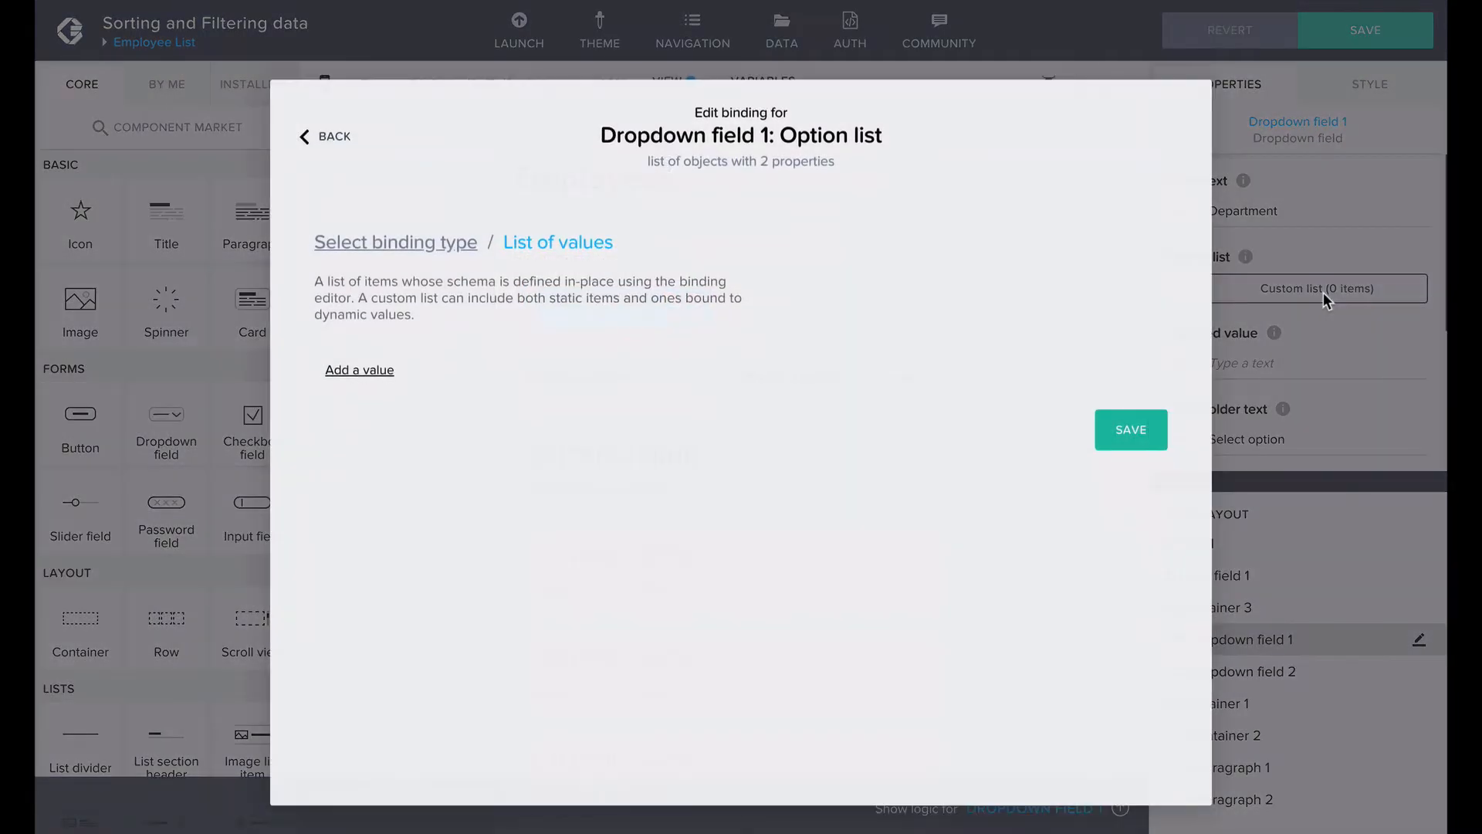
{"action": "left_click", "coordinate": [395, 241]}
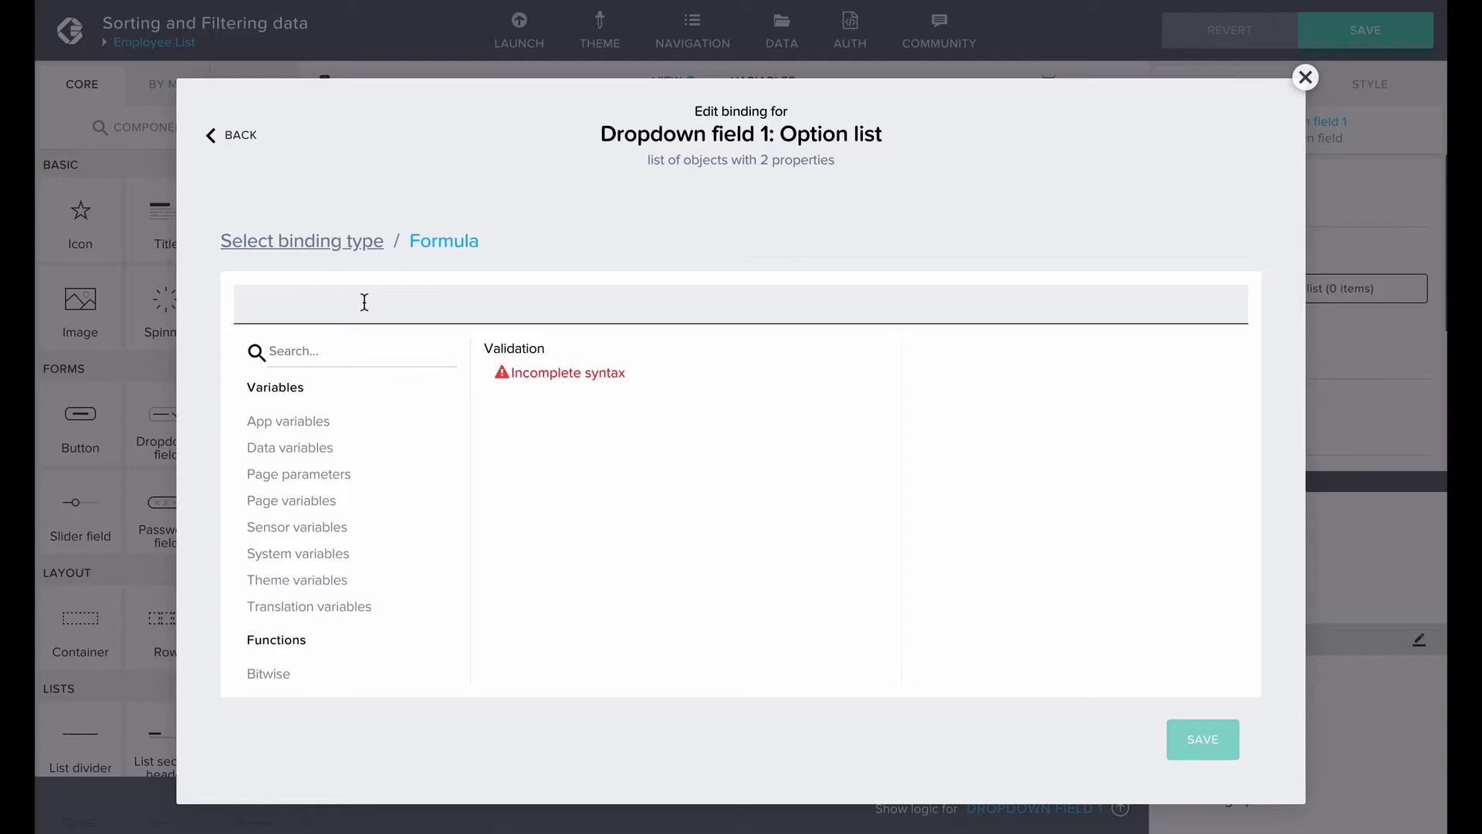
{"action": "type", "text": "MAP(pageVars.Employees, {label: item.department, value: item.department})"}
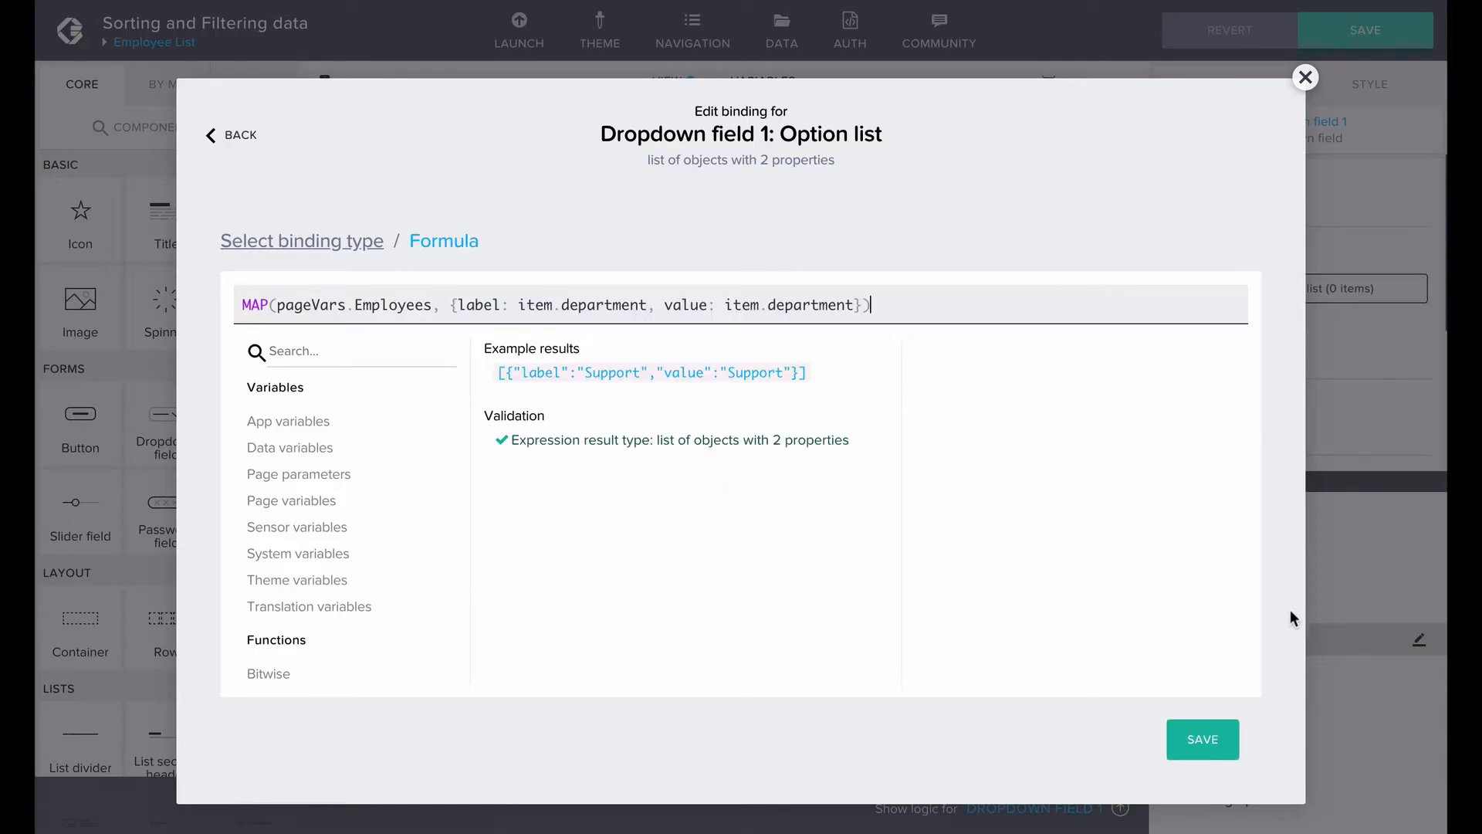
{"action": "mouse_move", "coordinate": [1276, 713]}
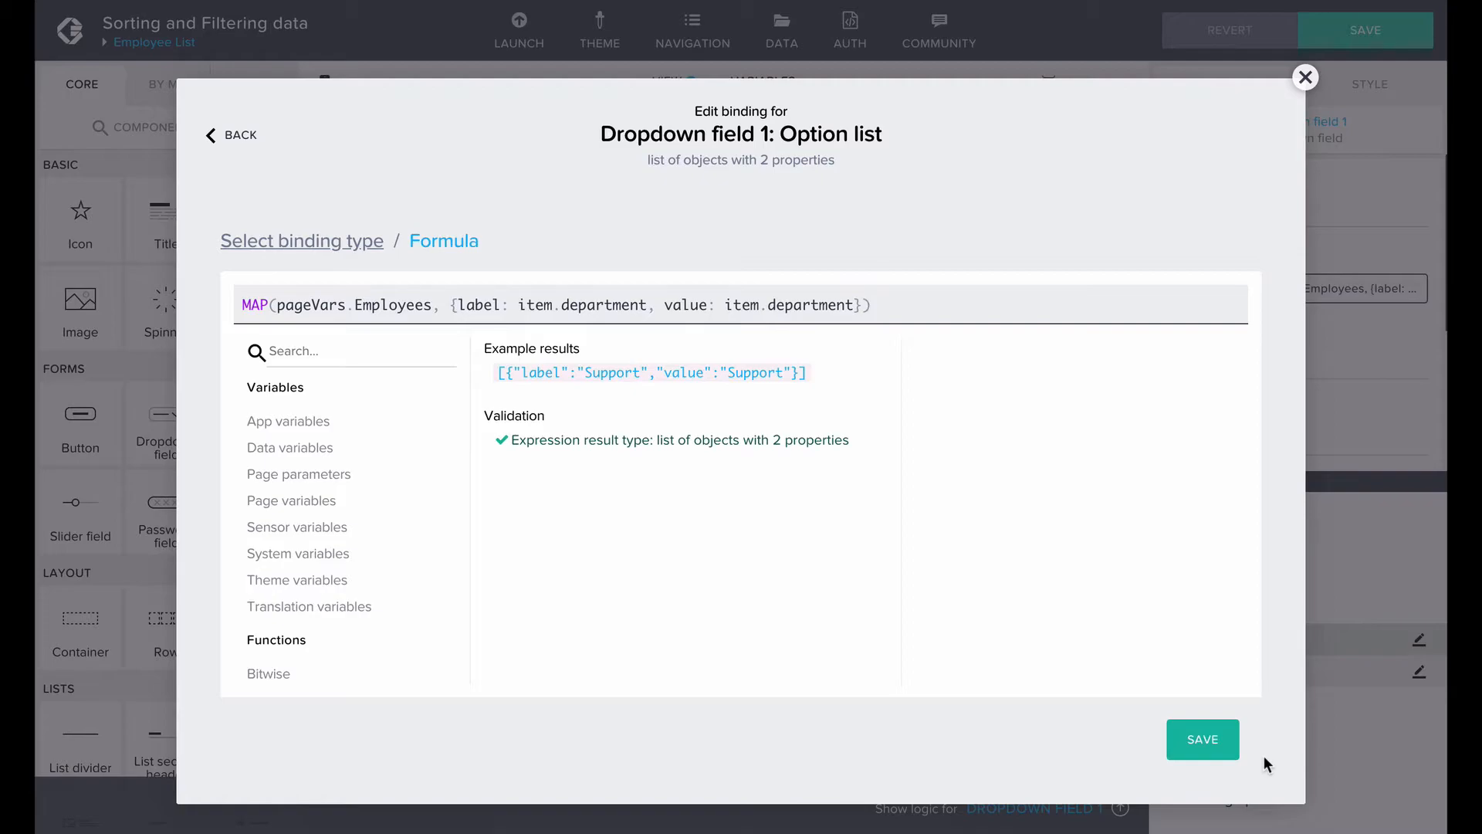
{"action": "mouse_move", "coordinate": [954, 359]}
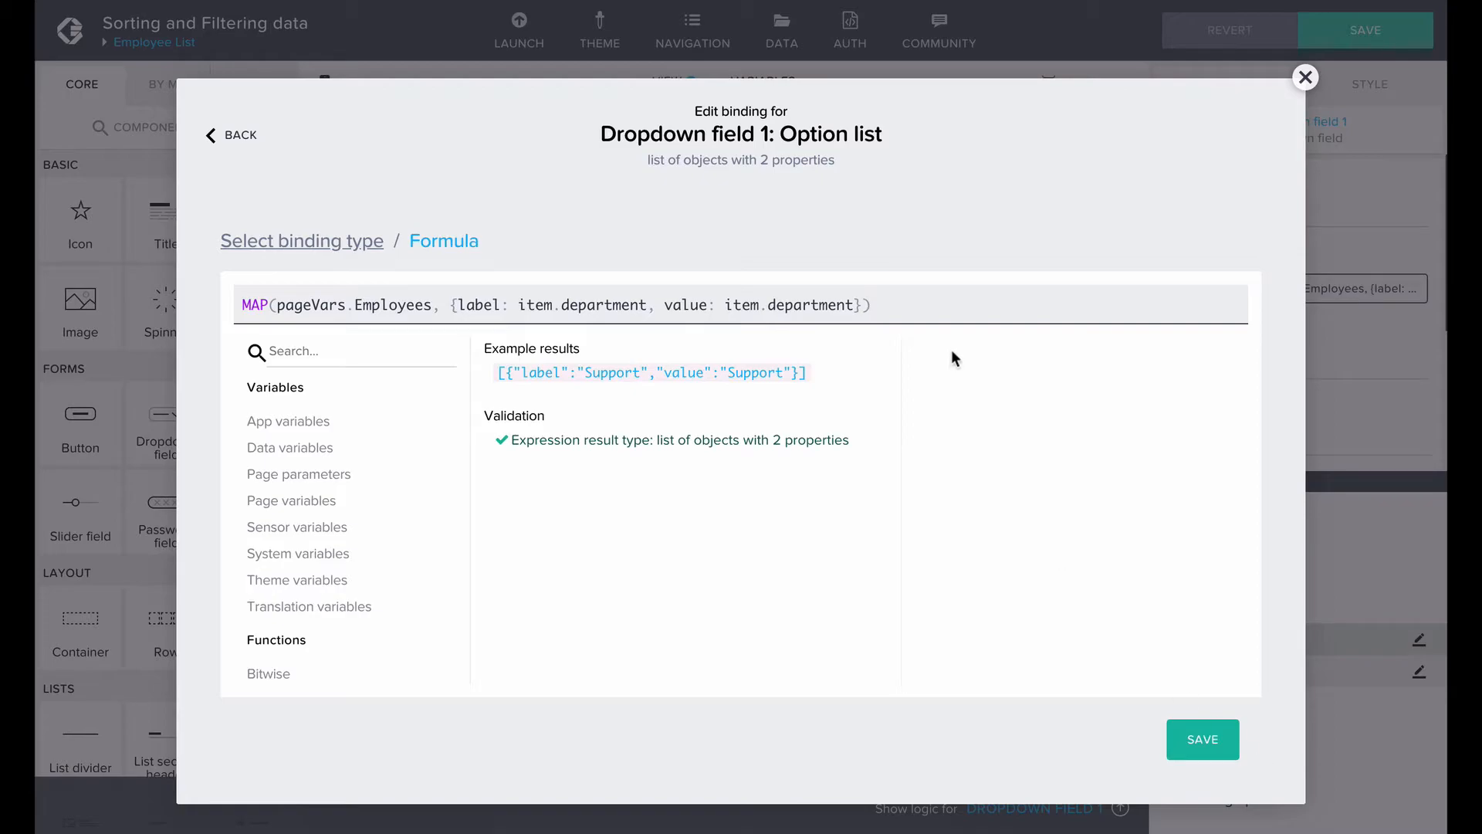
{"action": "mouse_move", "coordinate": [331, 264]}
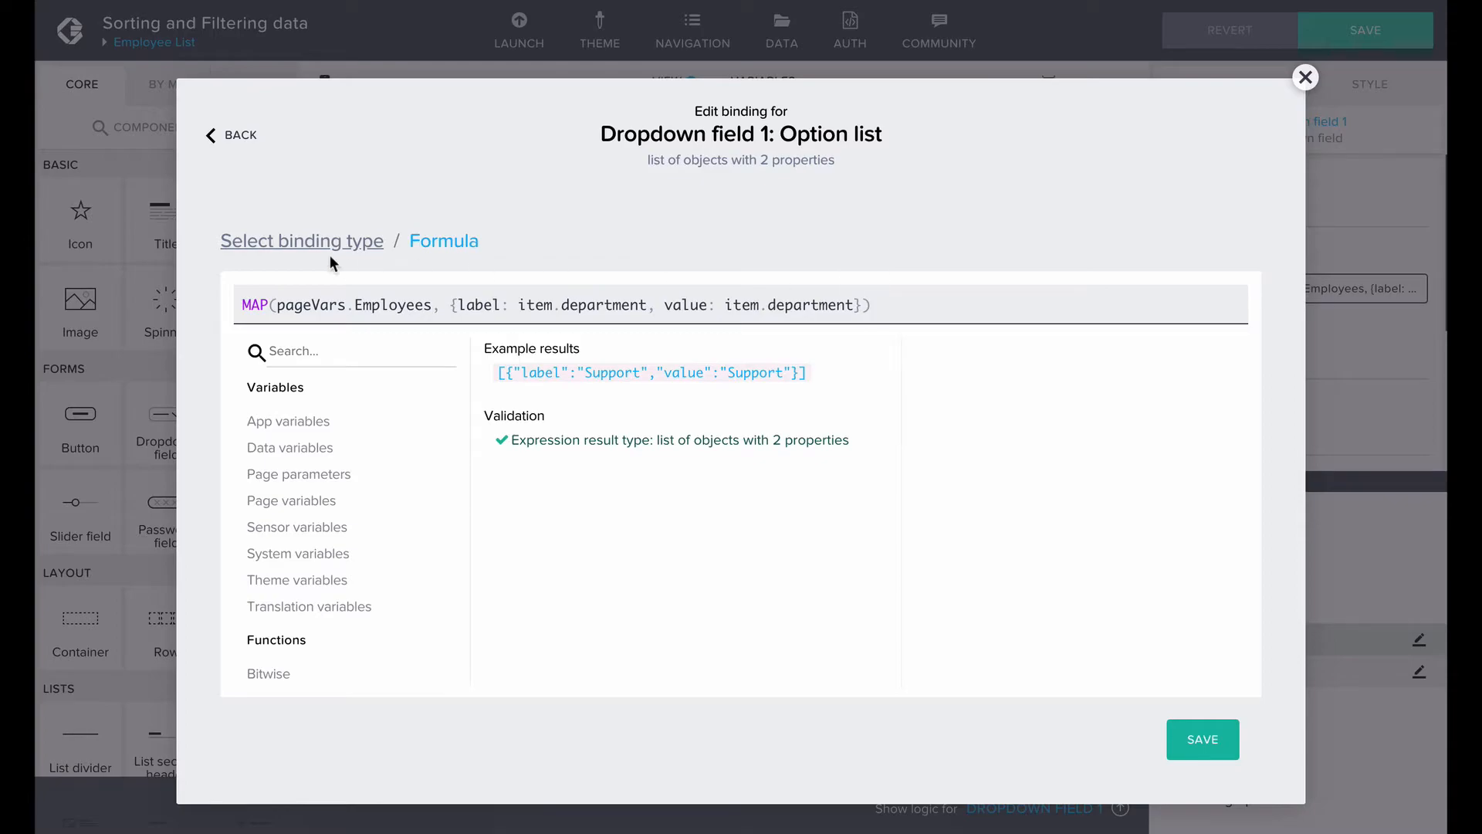
{"action": "mouse_move", "coordinate": [886, 296]}
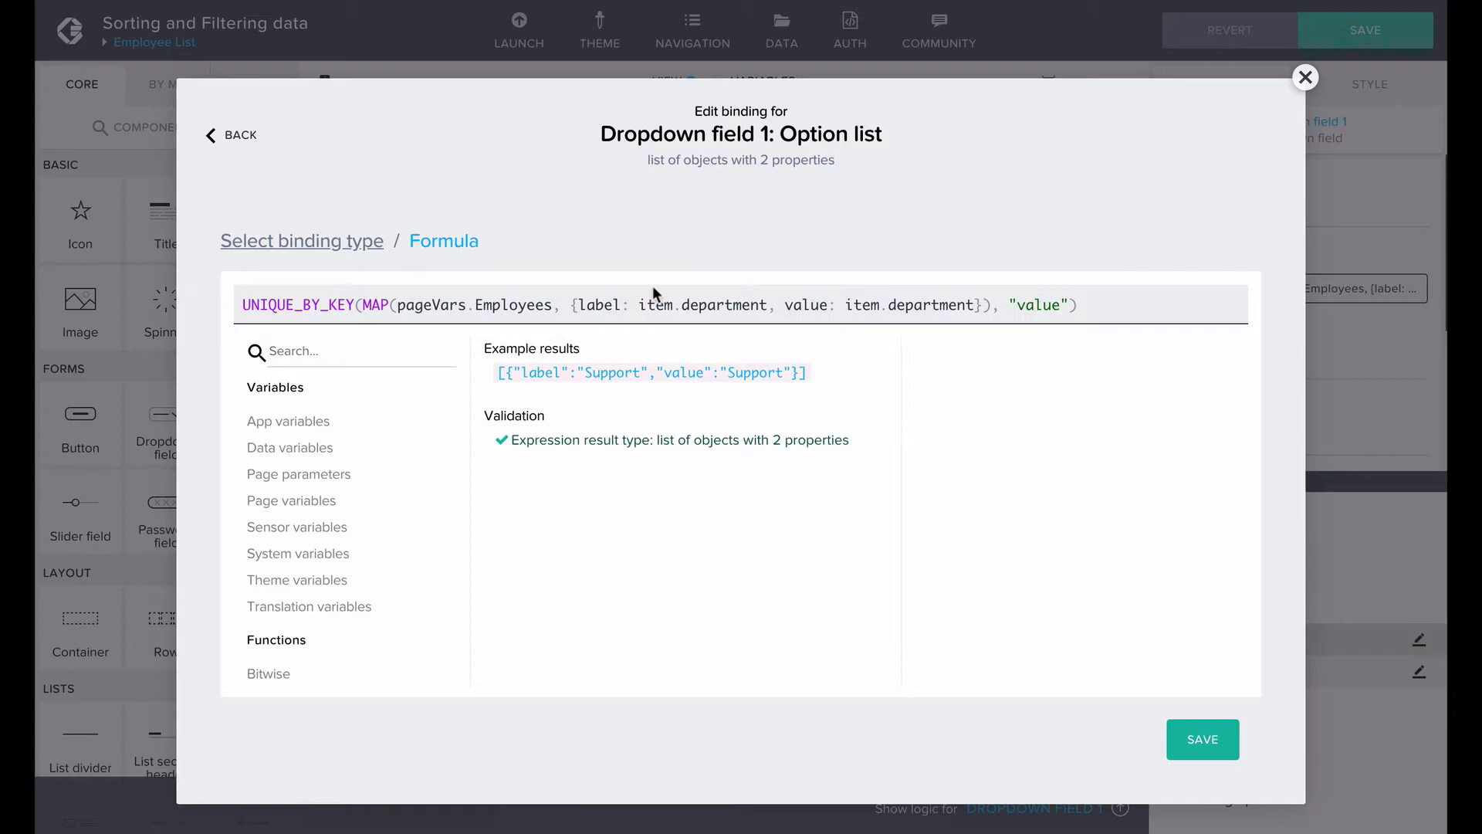
Rewrite the options as CONCAT of a No selection entry with UNIQUE_BY_KEY departments and save
{"action": "left_click", "coordinate": [1078, 304]}
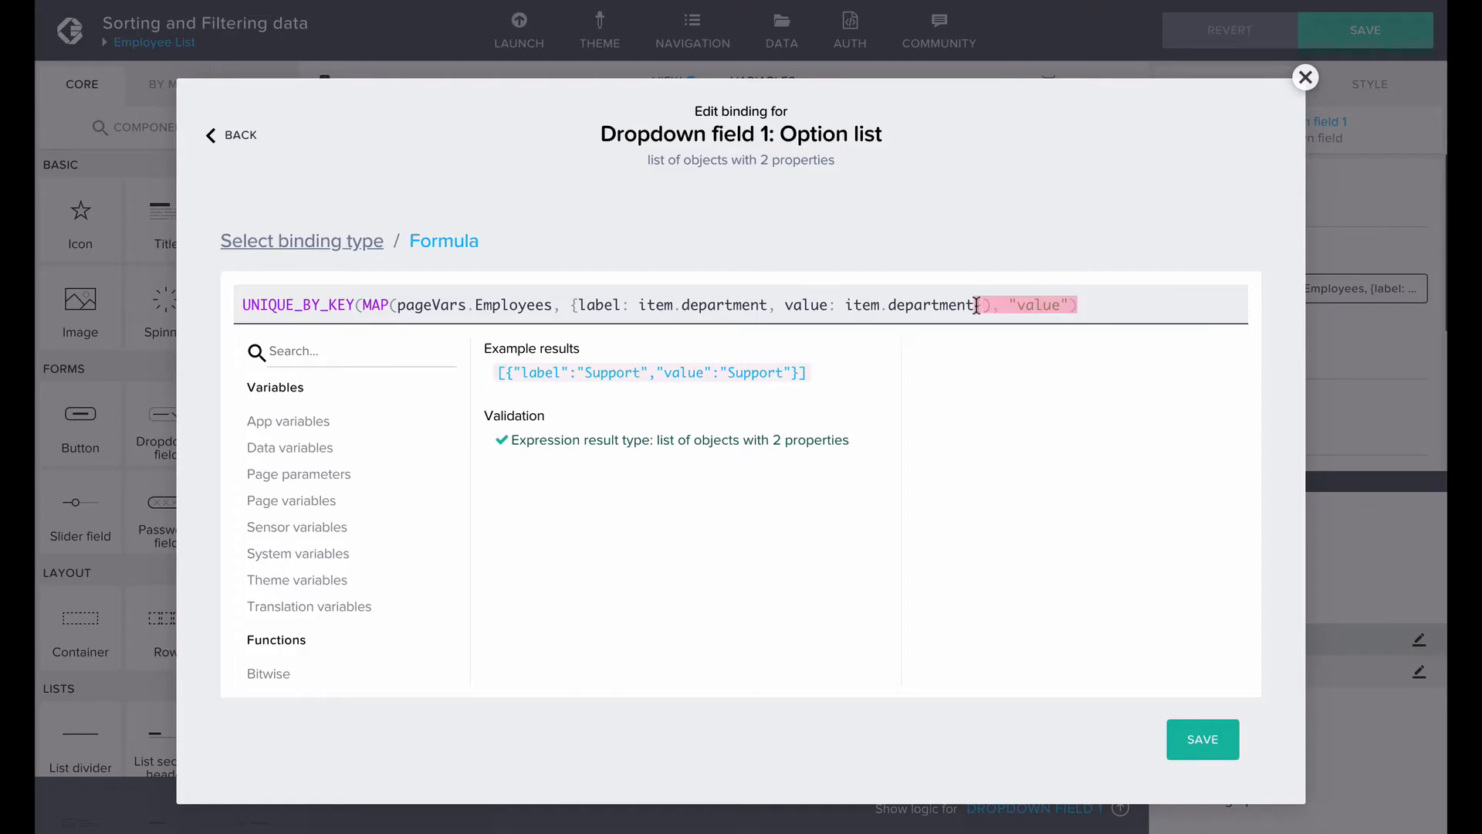
{"action": "triple_click", "coordinate": [511, 304]}
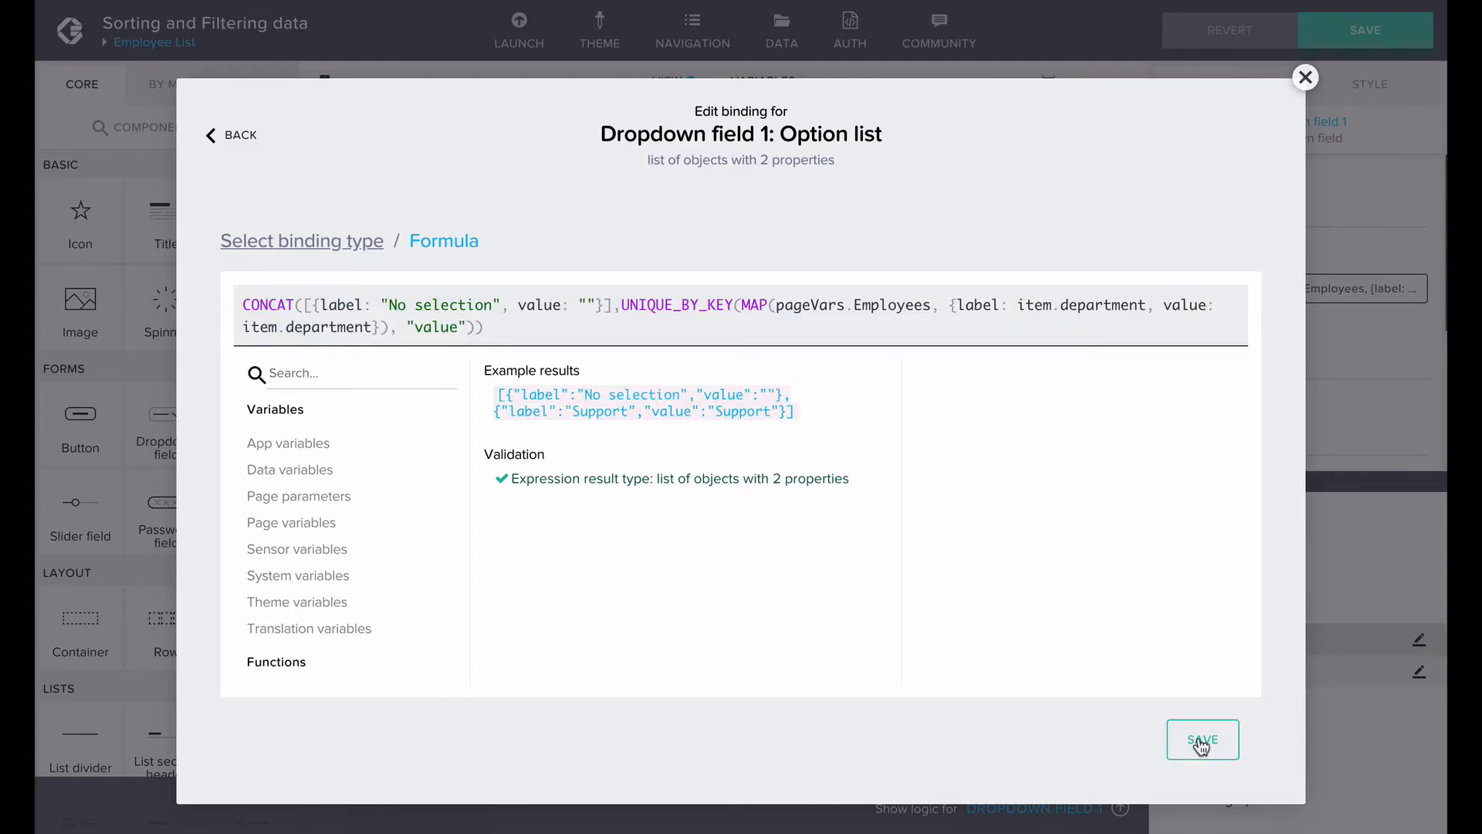
{"action": "left_click", "coordinate": [1201, 738]}
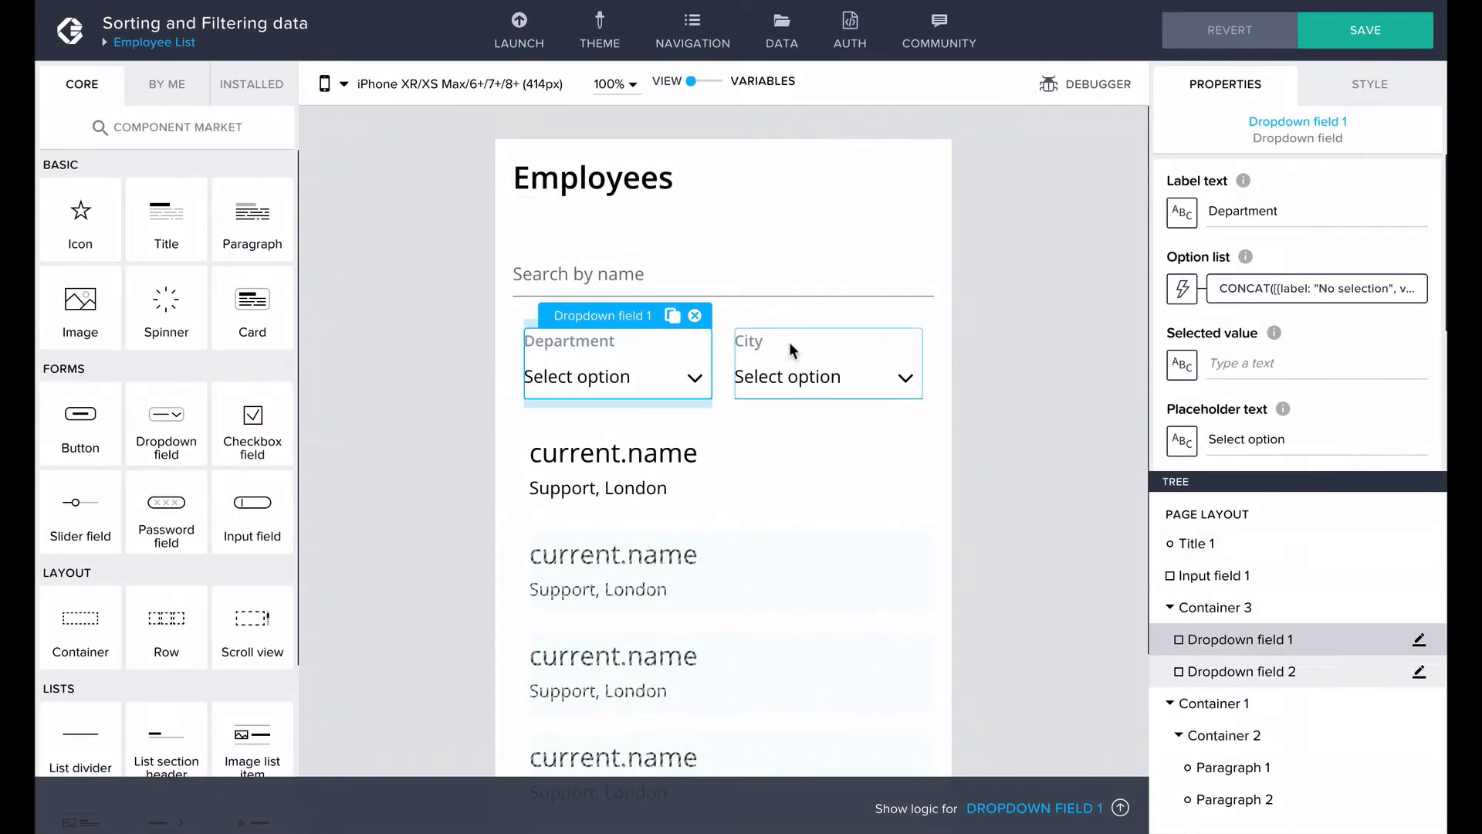
Bind the City dropdown's options to CONCAT of No selection with UNIQUE_BY_KEY cities and save
{"action": "left_click", "coordinate": [1181, 289]}
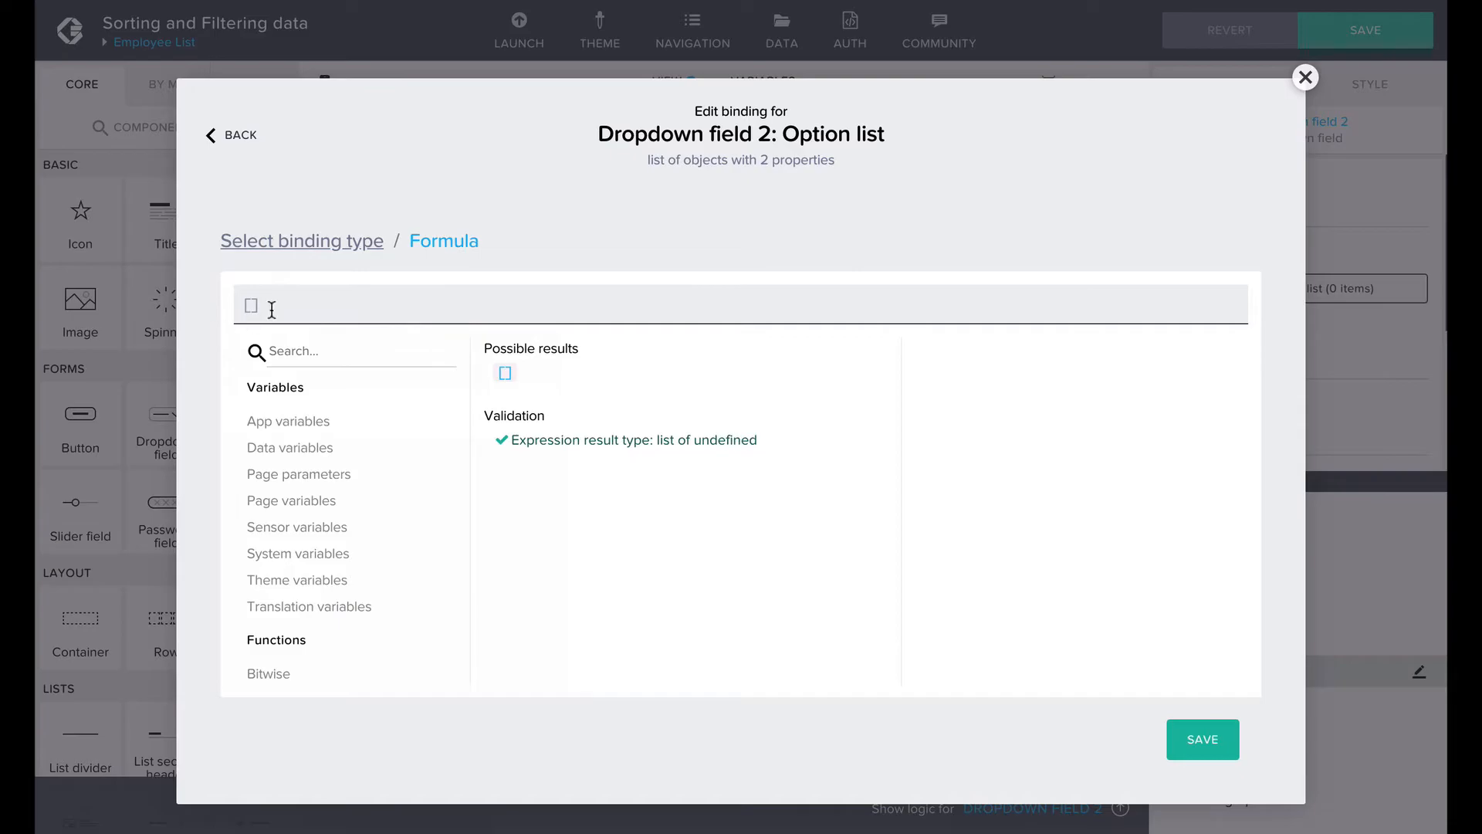
{"action": "type", "text": "CONCAT([{label: \"No selection\", value: \"\"}],UNIQUE_BY_KEY(MAP(pageVars.Employees, {label: item.city, value: item.city}), \"value\"))"}
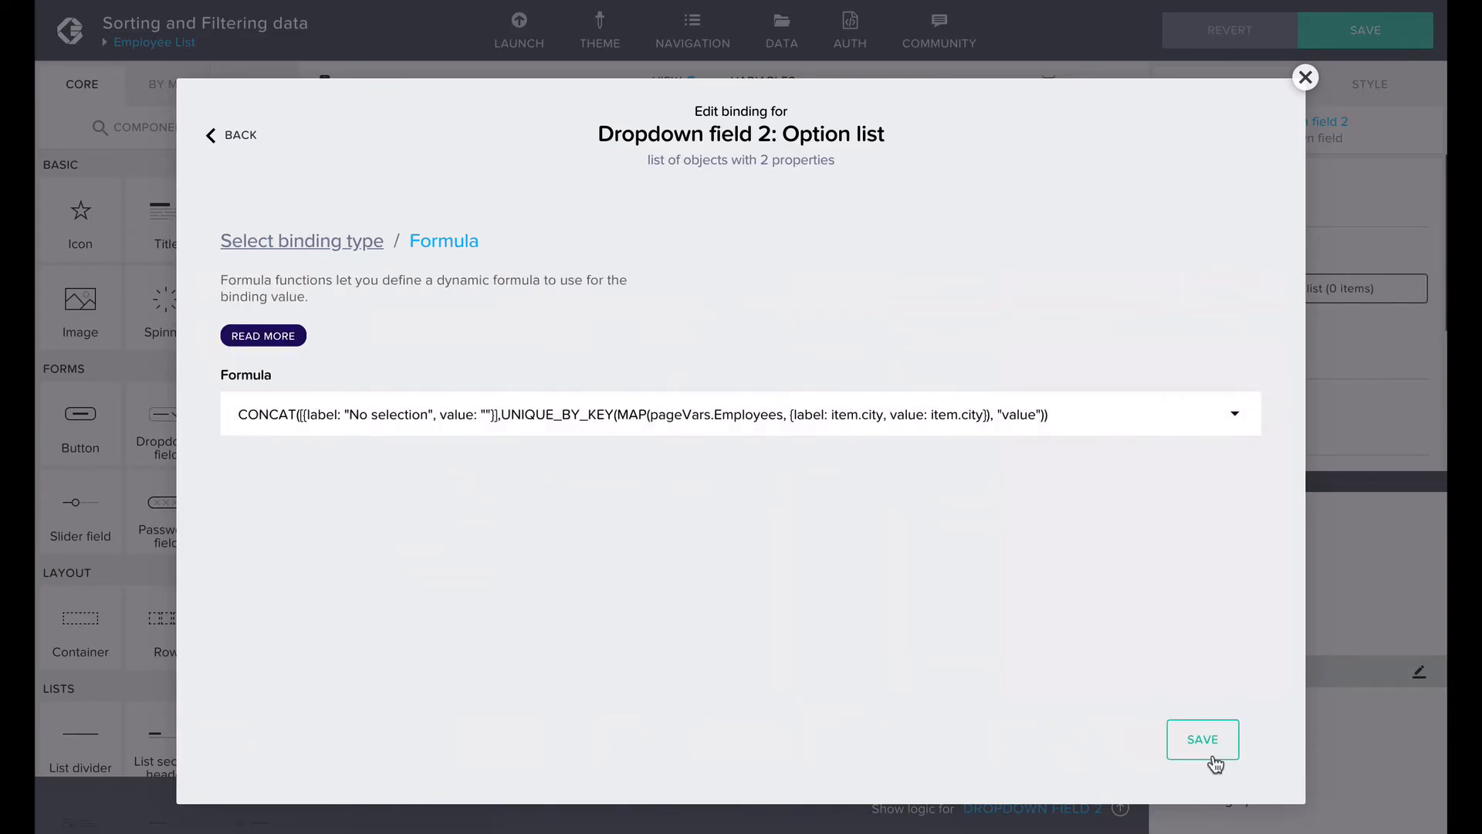
{"action": "left_click", "coordinate": [1201, 738]}
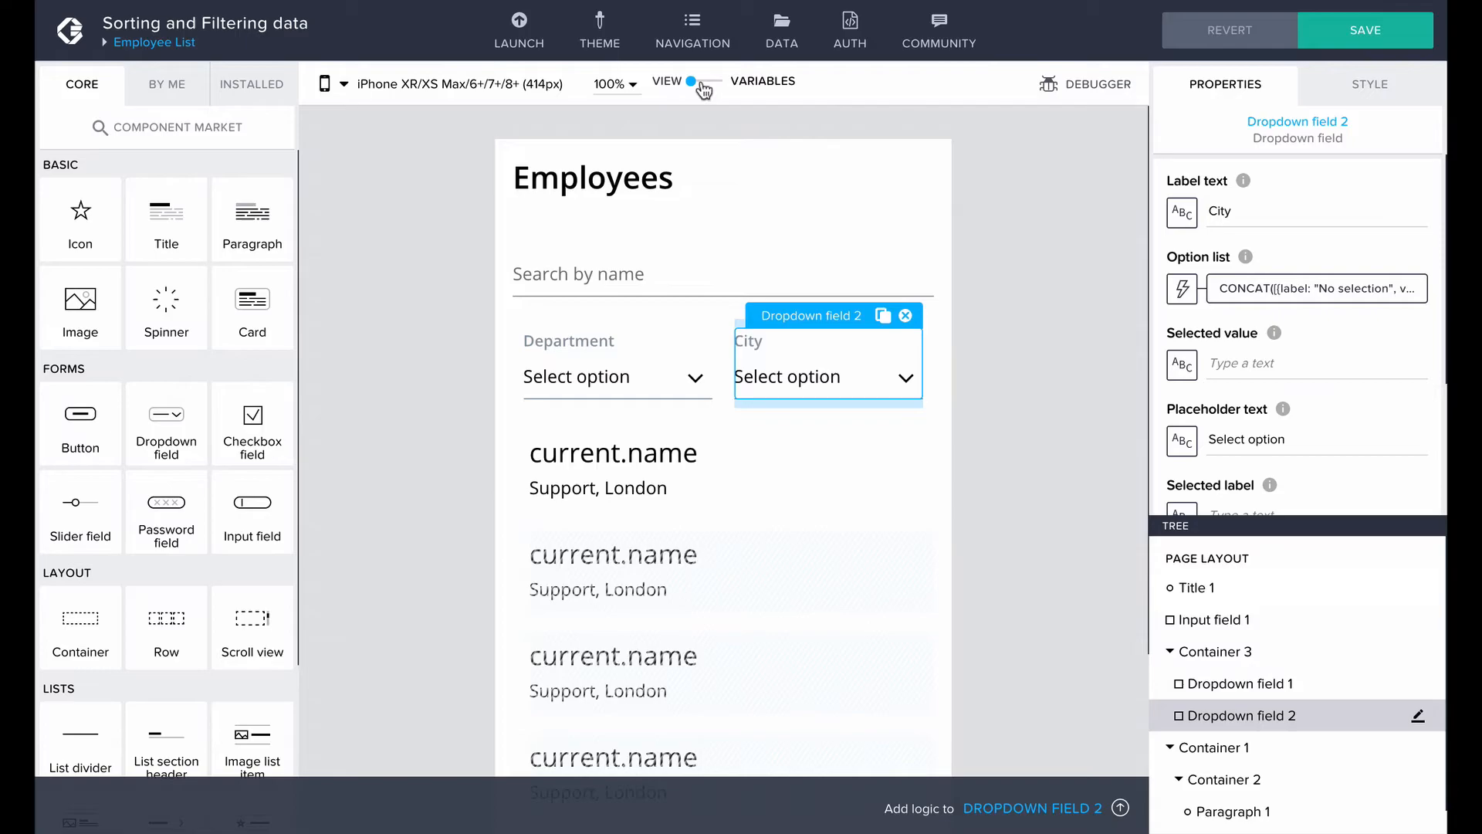
Add text page variables nameFilter, departmentFilter and cityFilter
{"action": "left_click", "coordinate": [699, 82]}
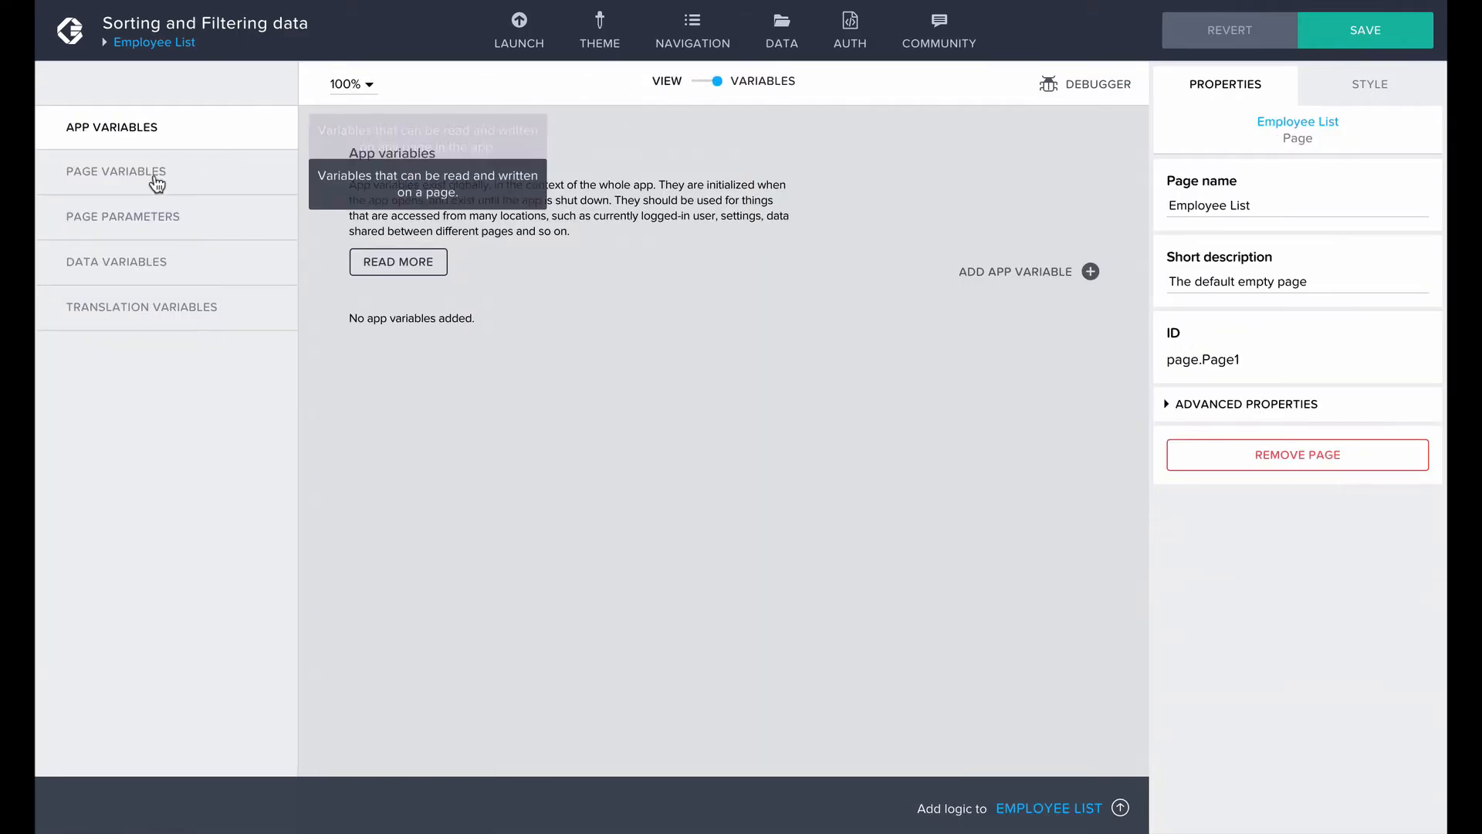
{"action": "left_click", "coordinate": [1090, 272]}
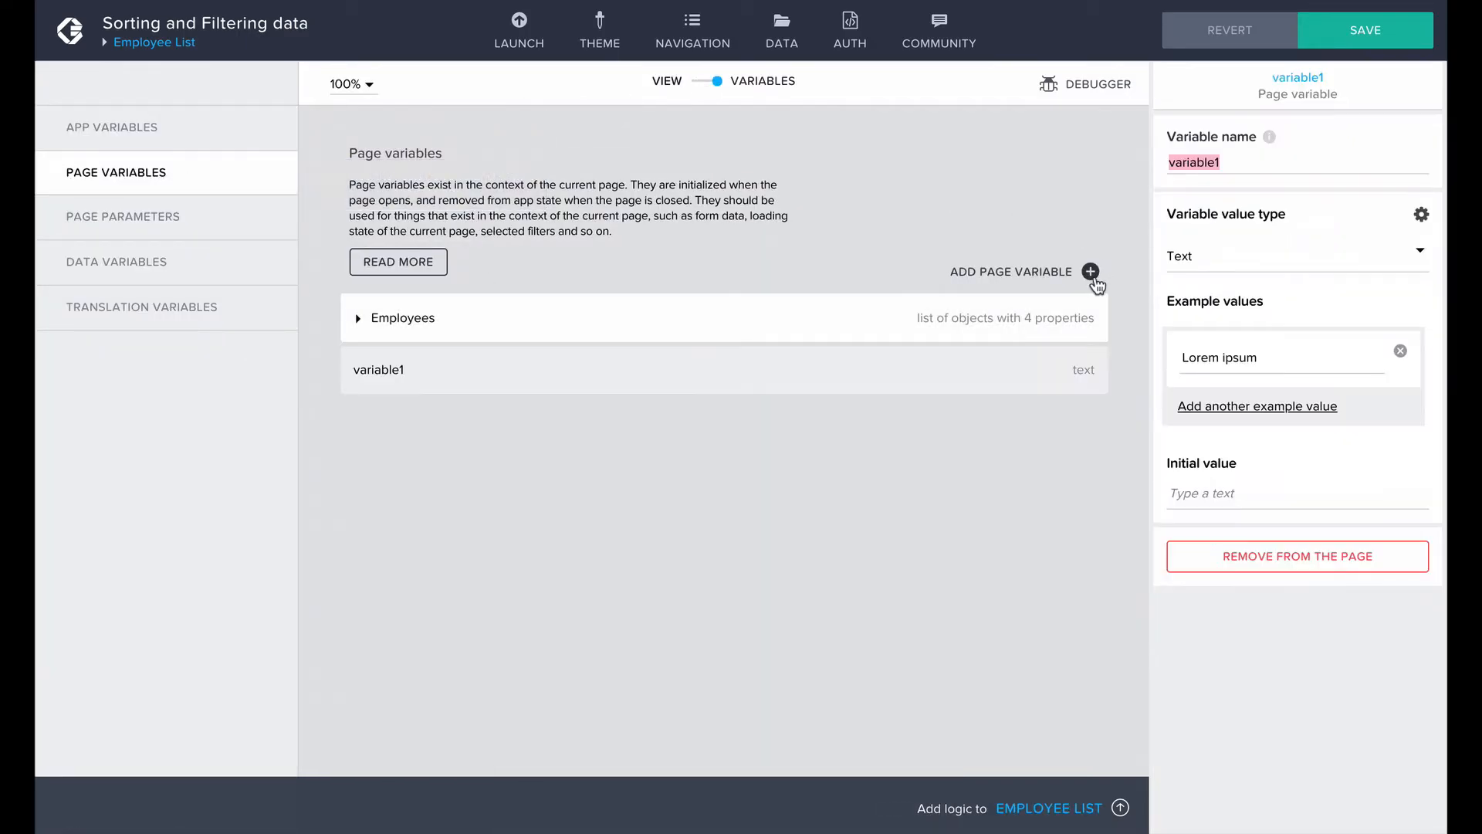
{"action": "type", "text": "nameFilter"}
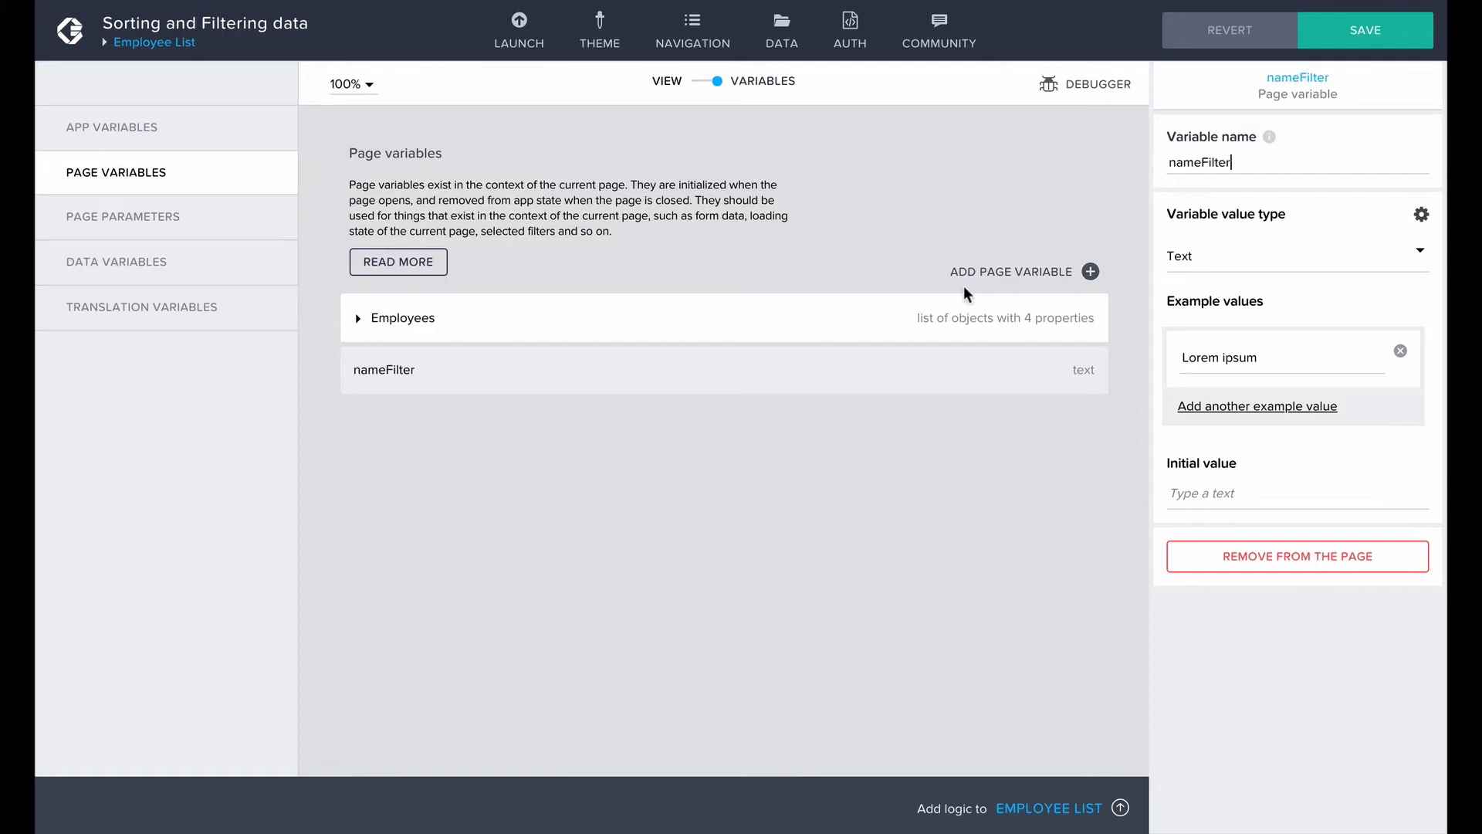
{"action": "type", "text": "depa"}
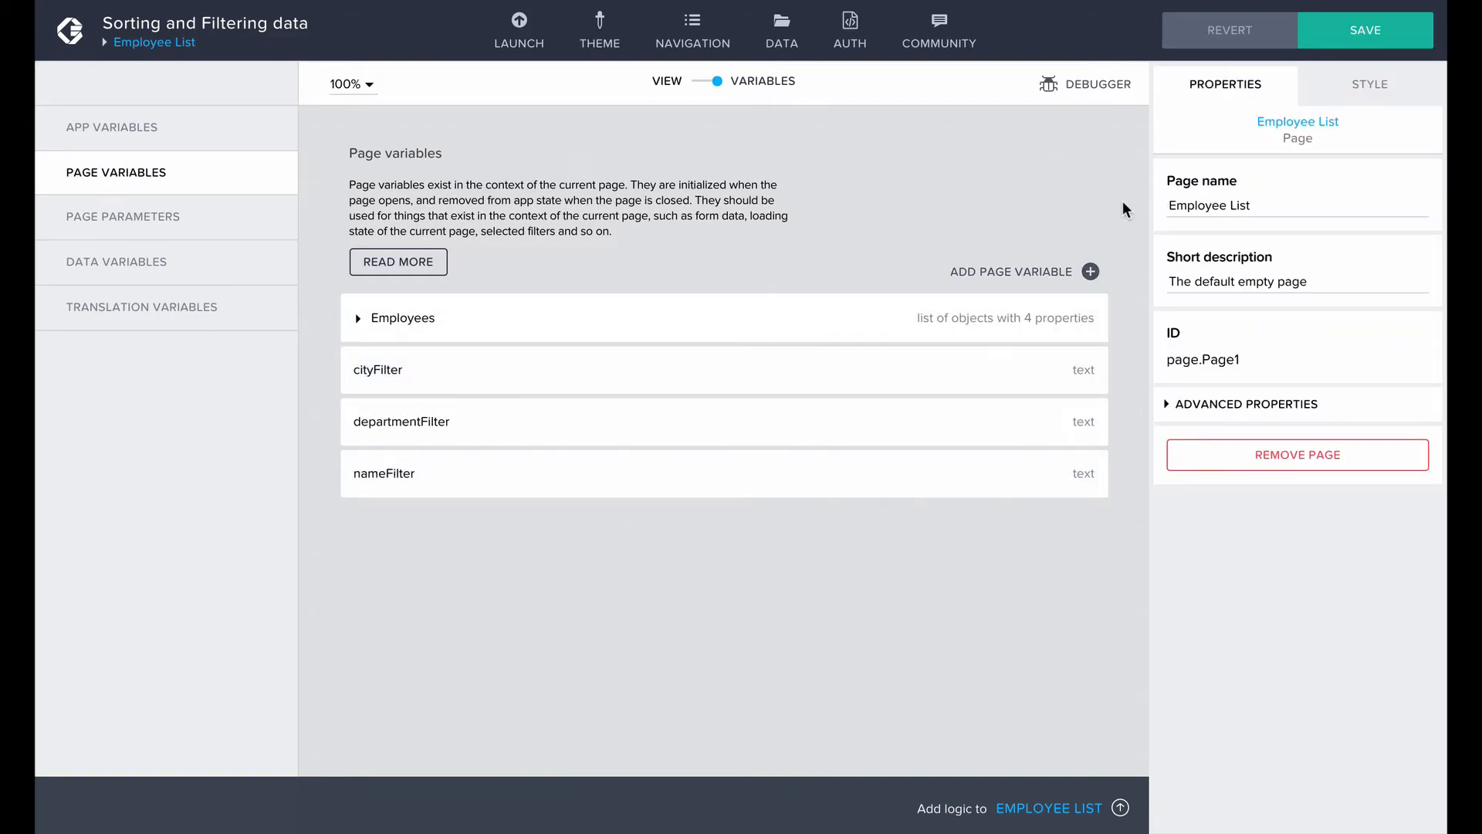
{"action": "mouse_move", "coordinate": [717, 86]}
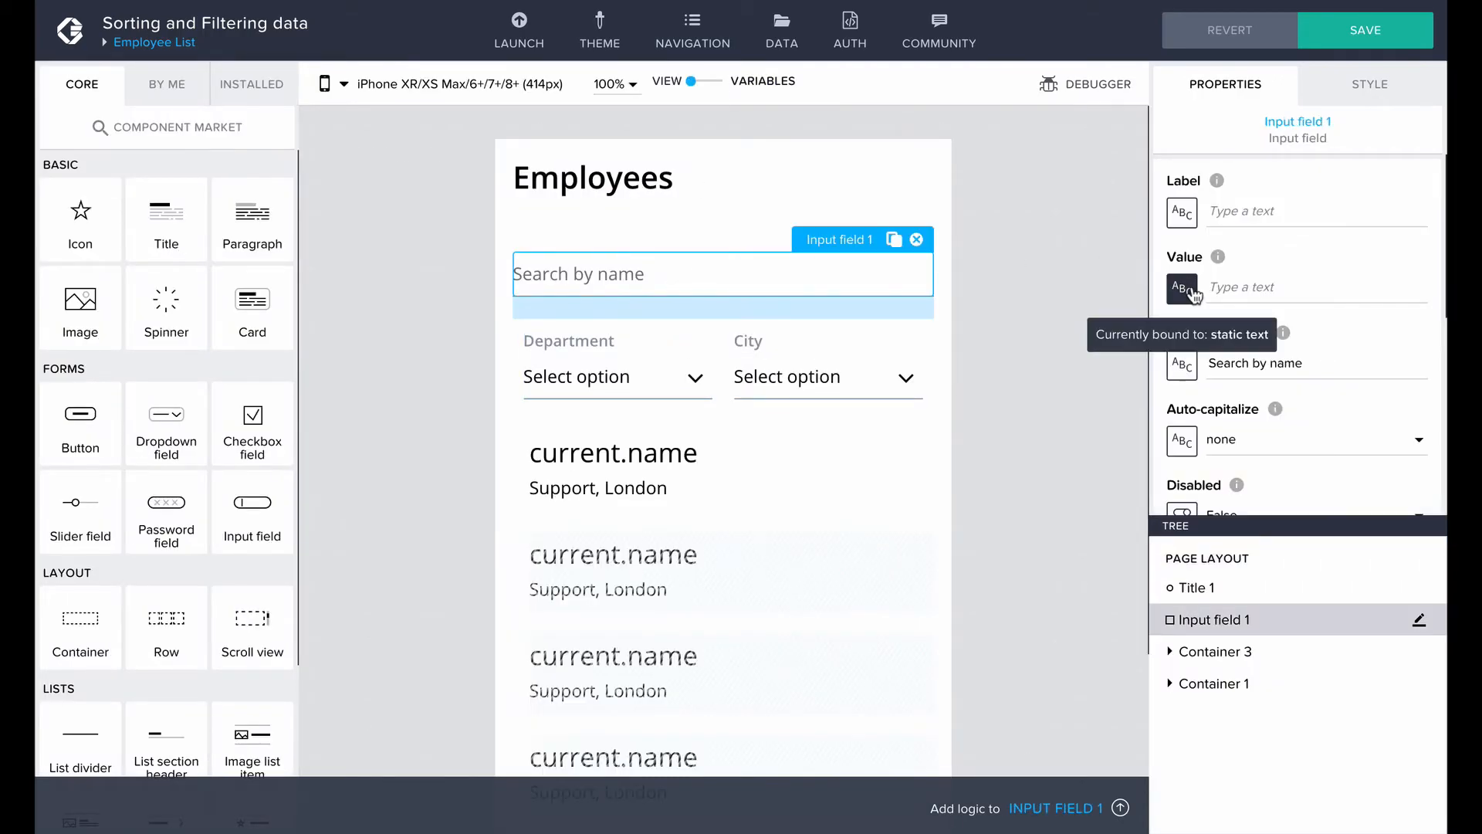
Bind the search field and both dropdowns to nameFilter, departmentFilter and cityFilter
{"action": "left_click", "coordinate": [1181, 288]}
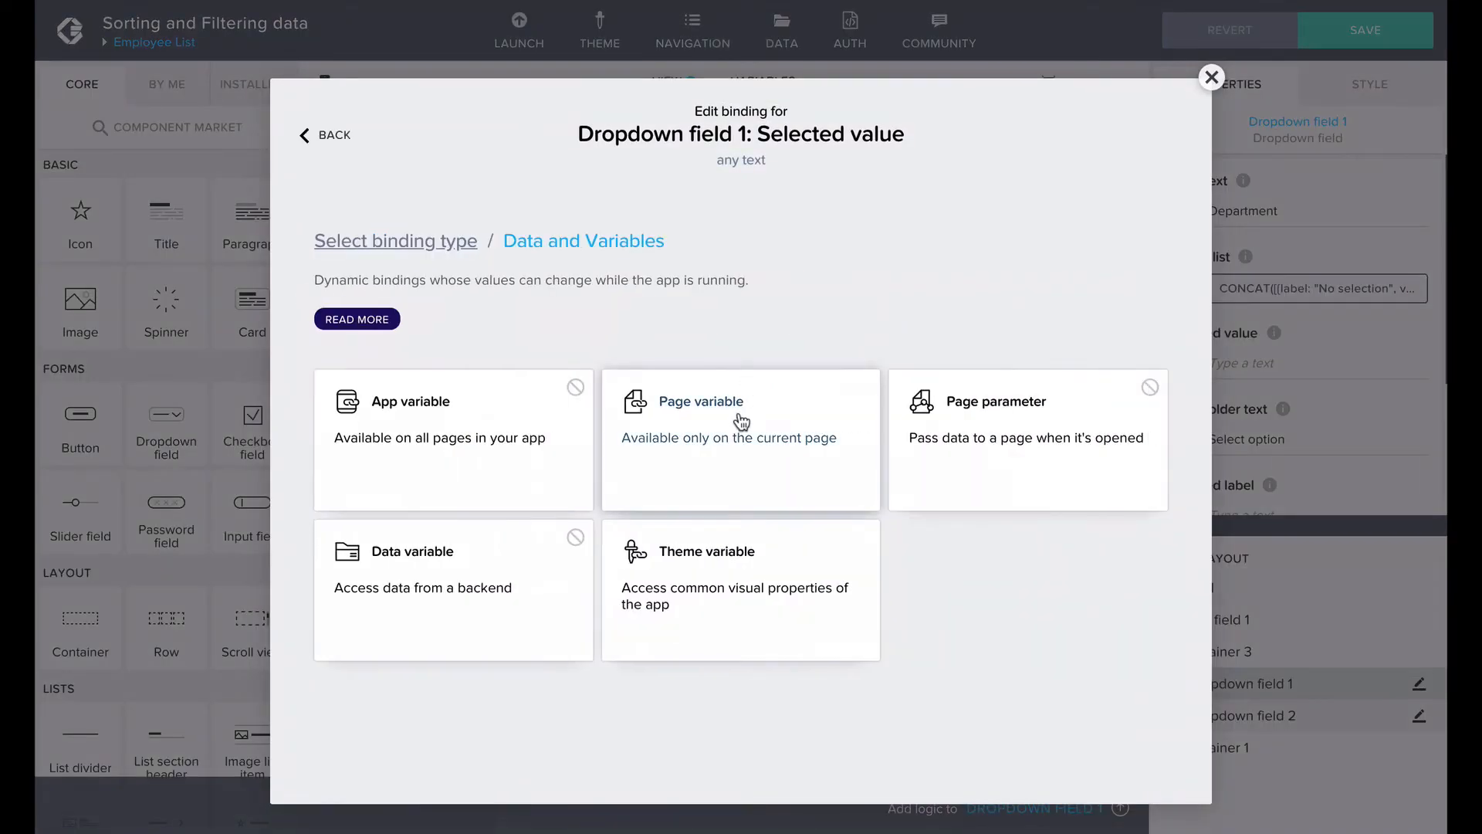
{"action": "left_click", "coordinate": [1213, 77]}
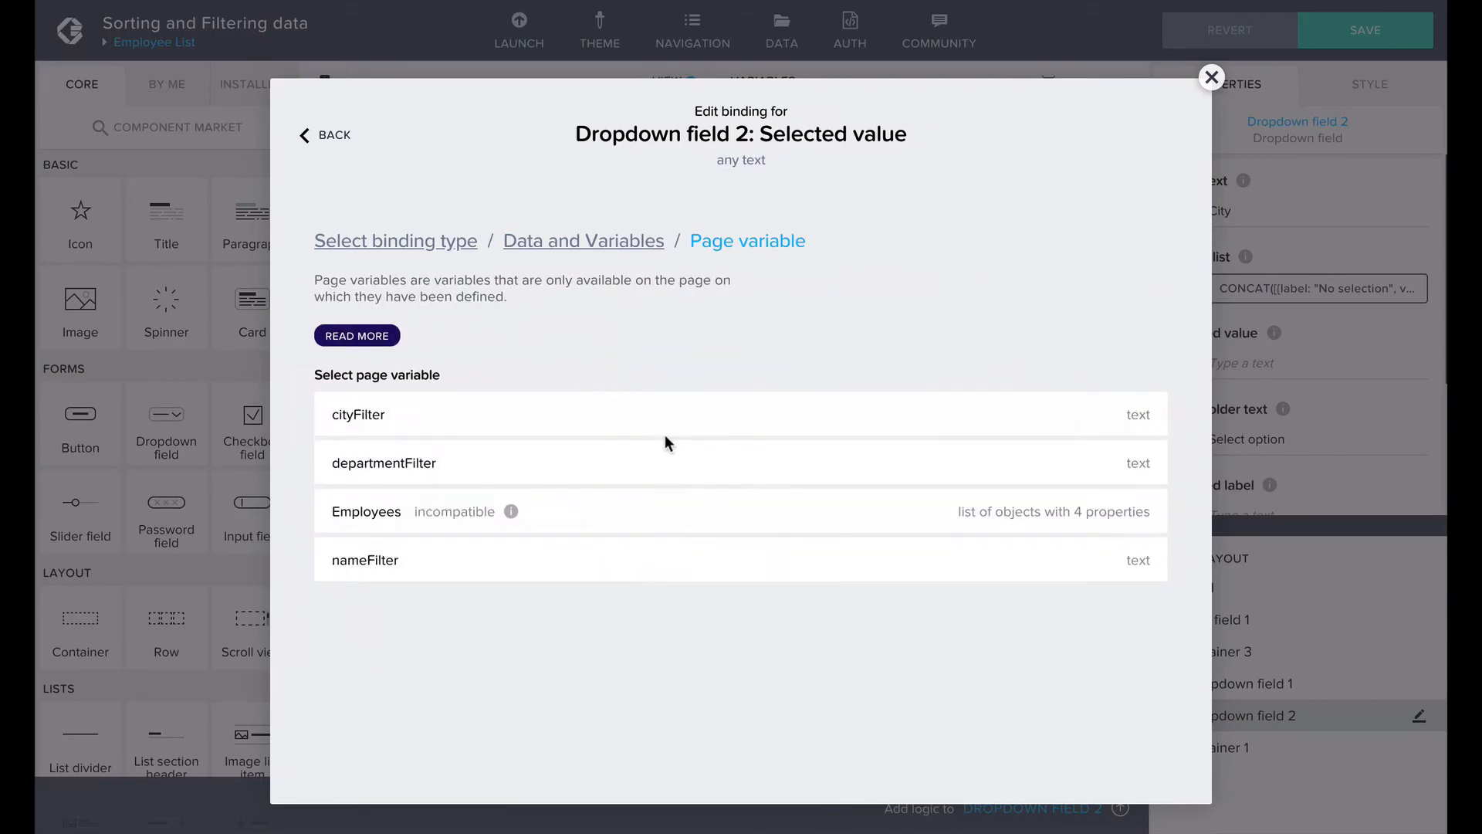
{"action": "left_click", "coordinate": [357, 413]}
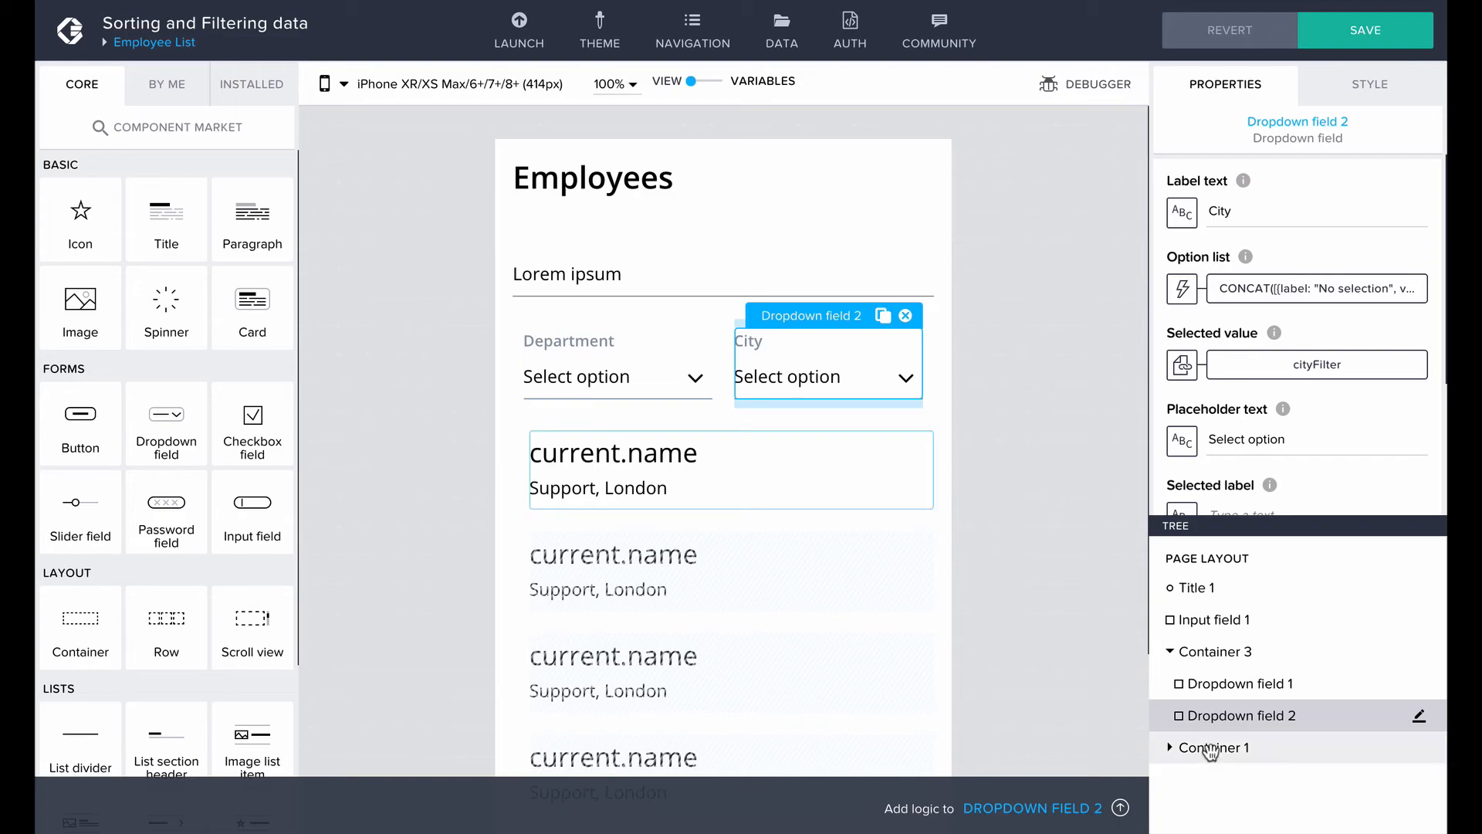
Make each employee item visible only when name, department and city CONTAINS the filter variables, and save
{"action": "left_click", "coordinate": [1215, 747]}
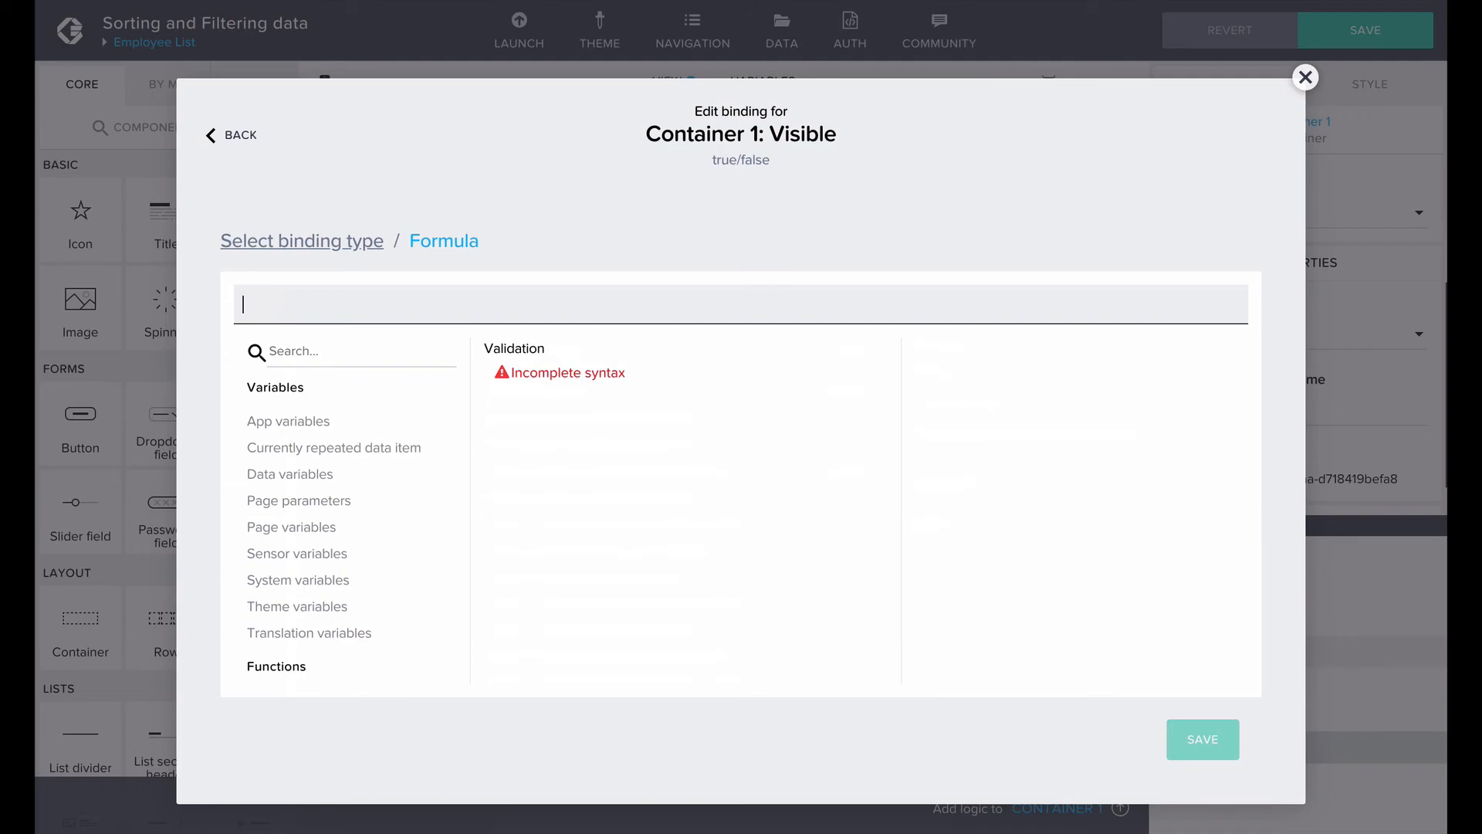
{"action": "type", "text": "CONTAINS(LOWERCASE(current.name), LOWERCASE(pageVars.nameFilter)) && CONTAINS(current.department, pageVars.departmentFilter) && CONTAINS(current.city, pageVars.cityFilter)"}
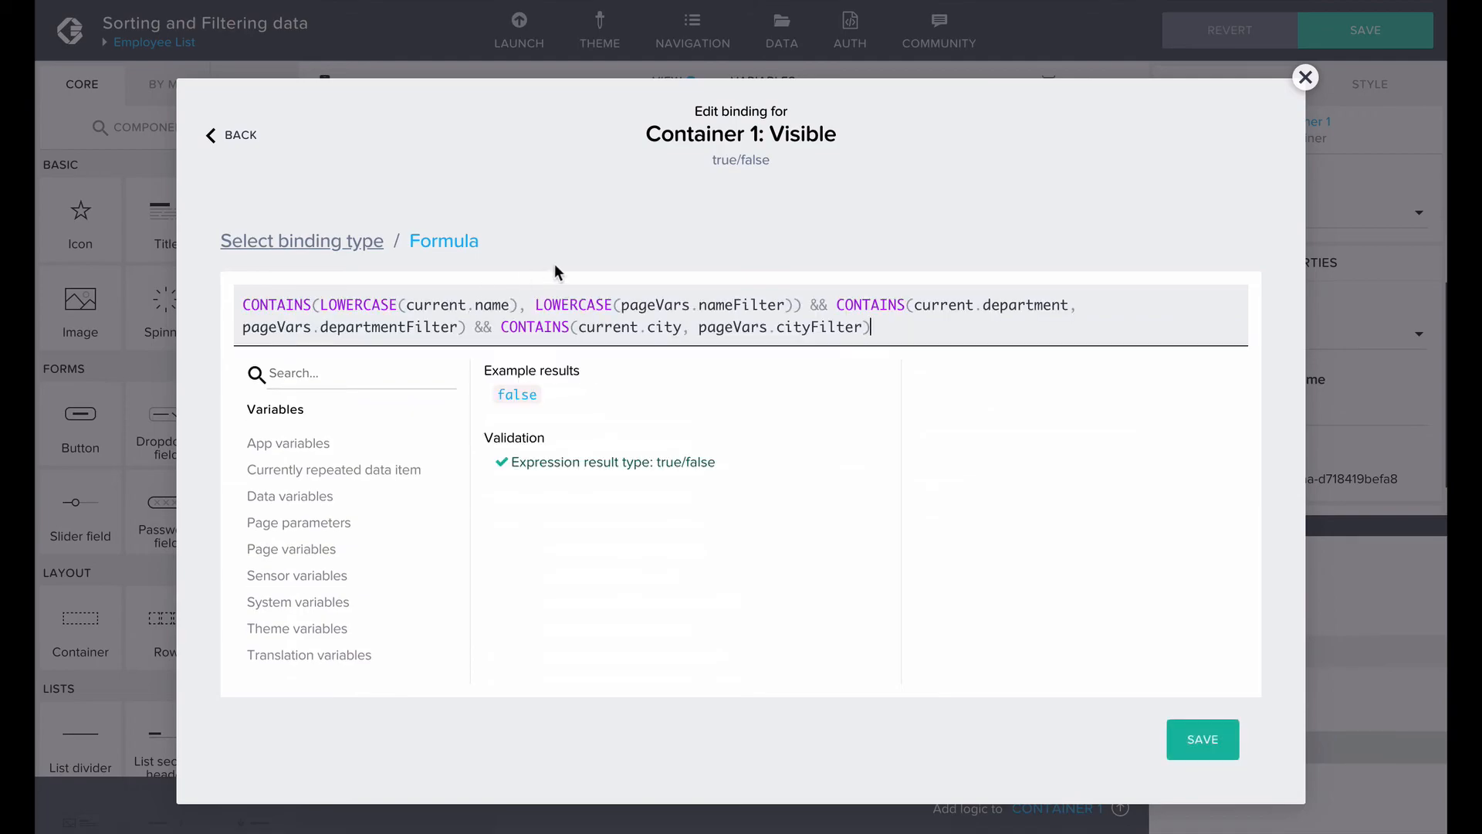
{"action": "mouse_move", "coordinate": [1283, 753]}
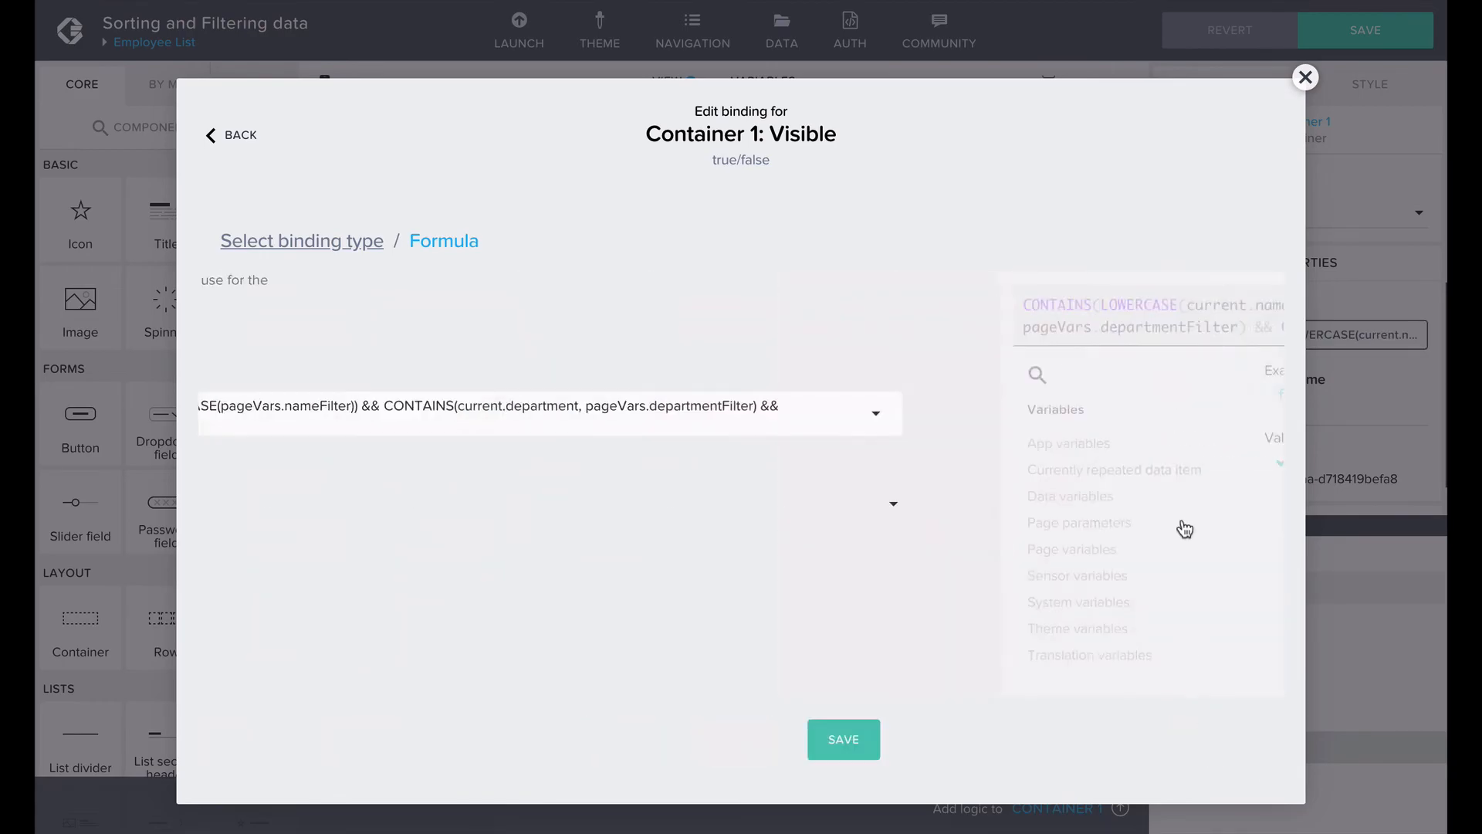
{"action": "left_click", "coordinate": [843, 738]}
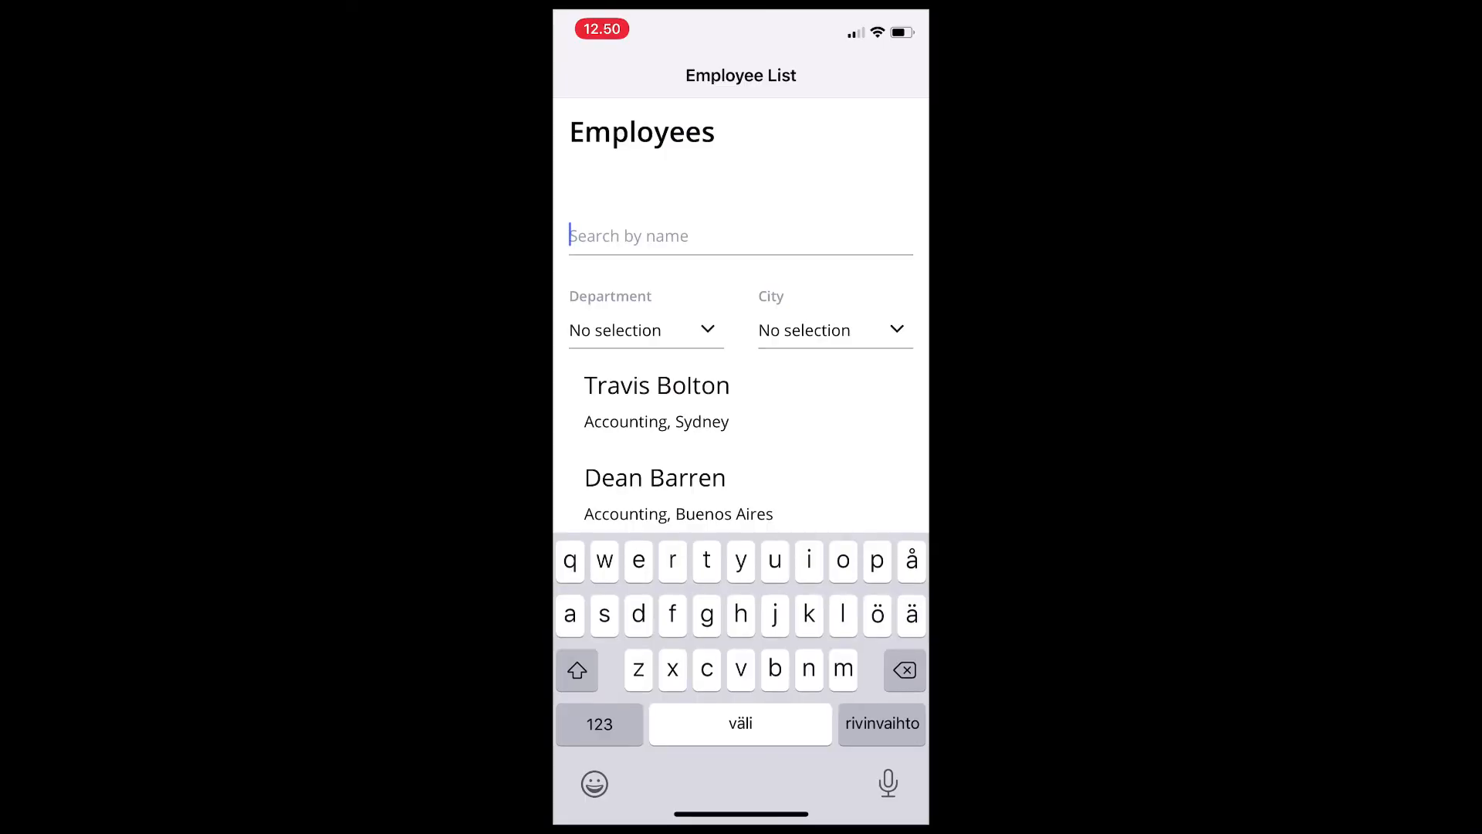
In the preview, search 'dani', then filter the list to the Support department
{"action": "type", "text": "dani"}
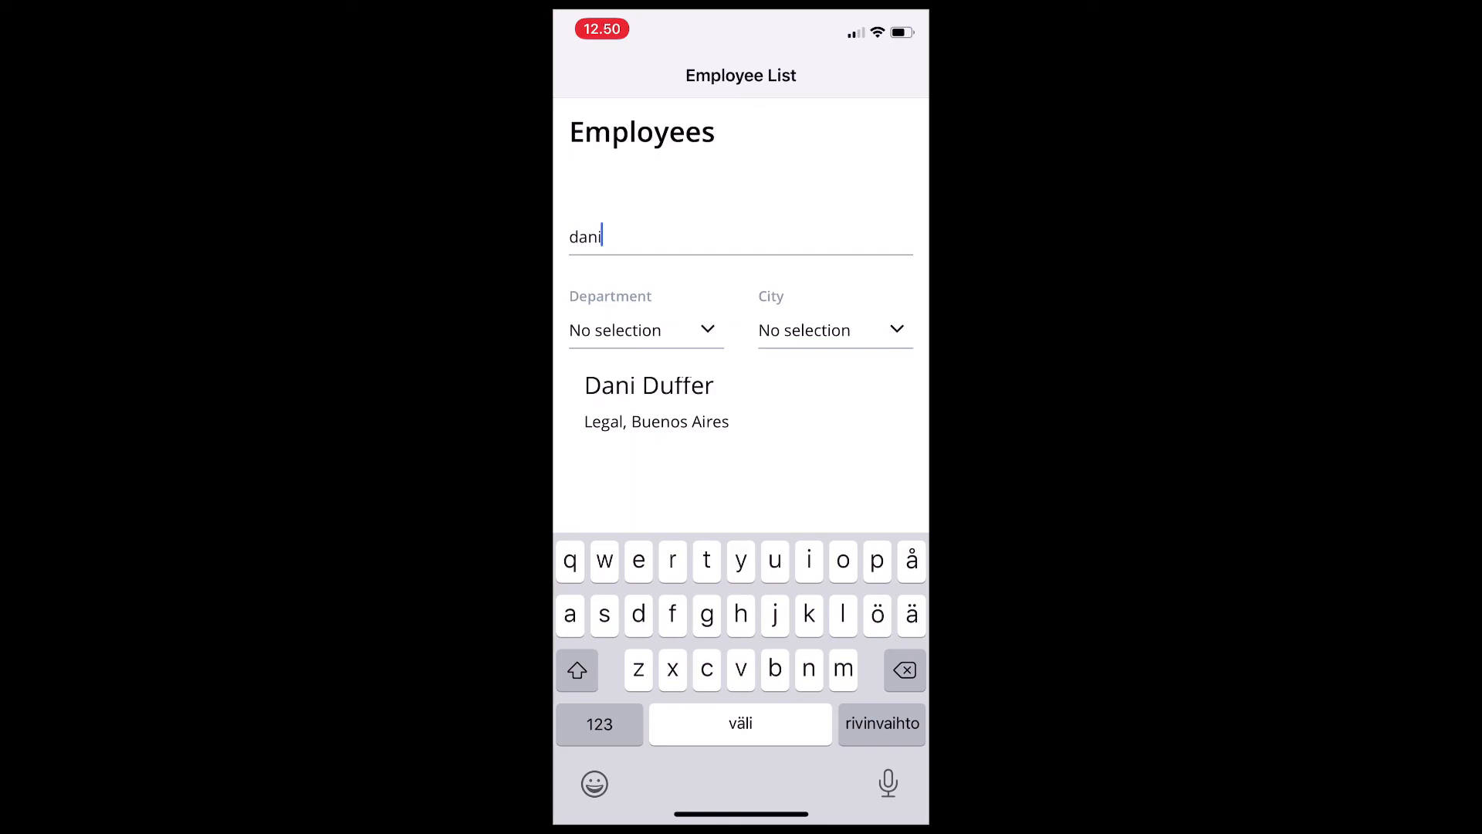
{"action": "left_click", "coordinate": [645, 330]}
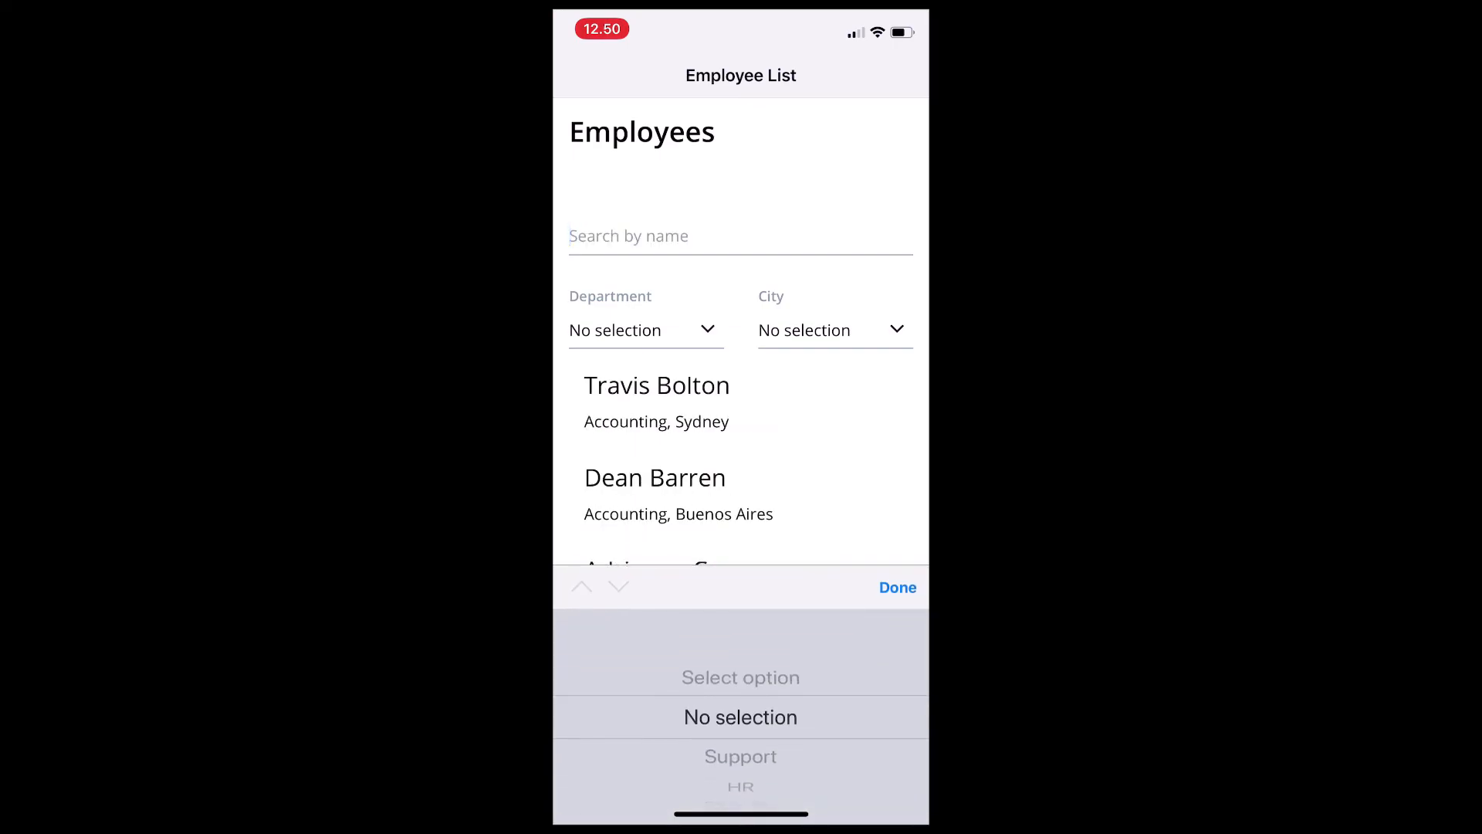
{"action": "left_click", "coordinate": [739, 756]}
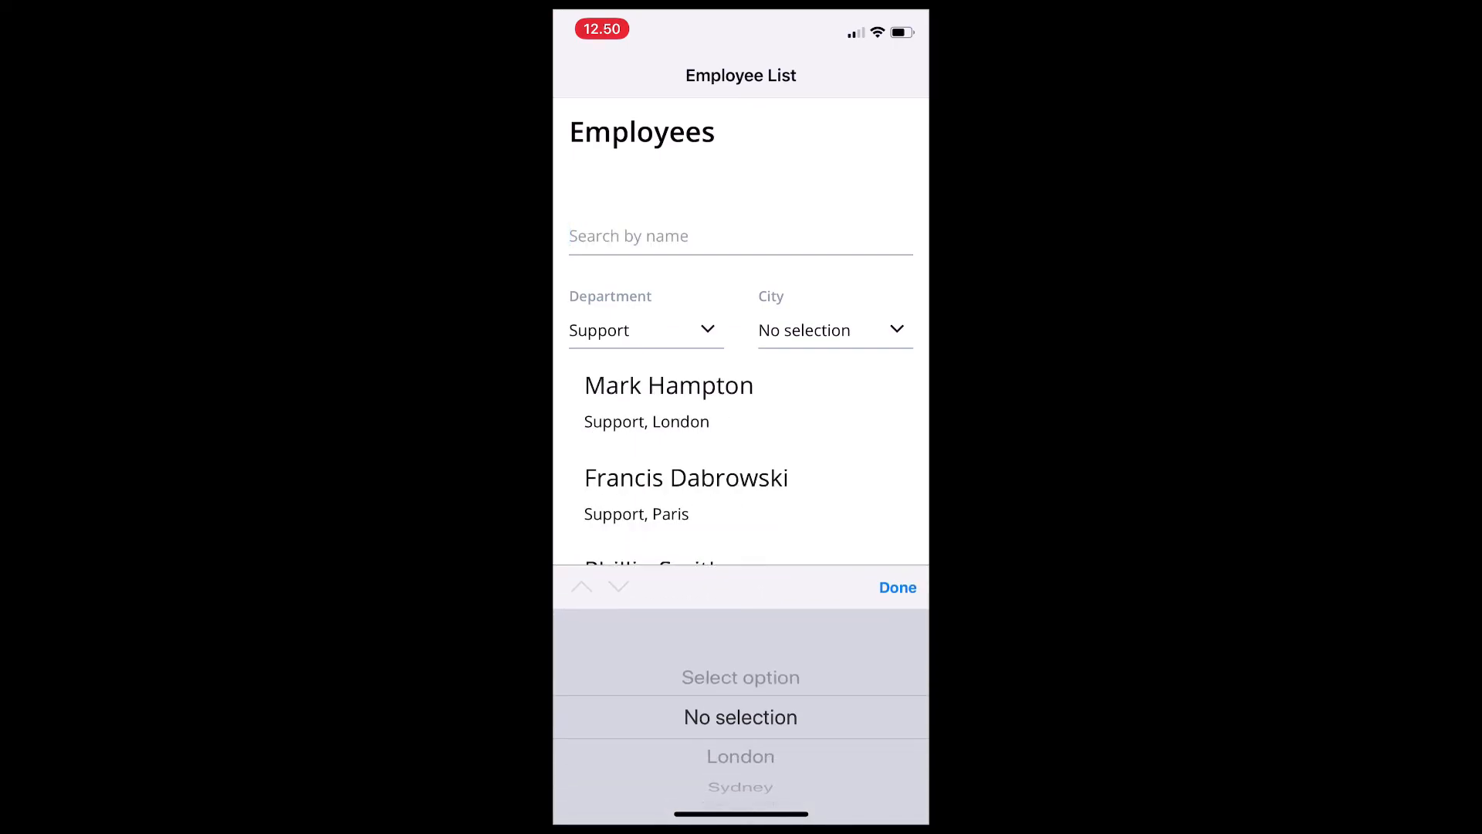